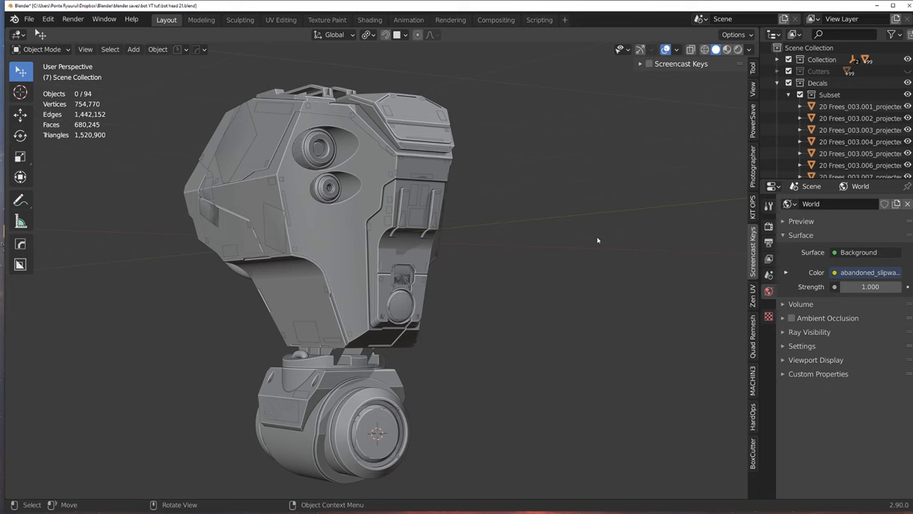
- Select the robot head's main shell and bring up its Principled BSDF material properties
{"action": "left_click", "coordinate": [321, 214]}
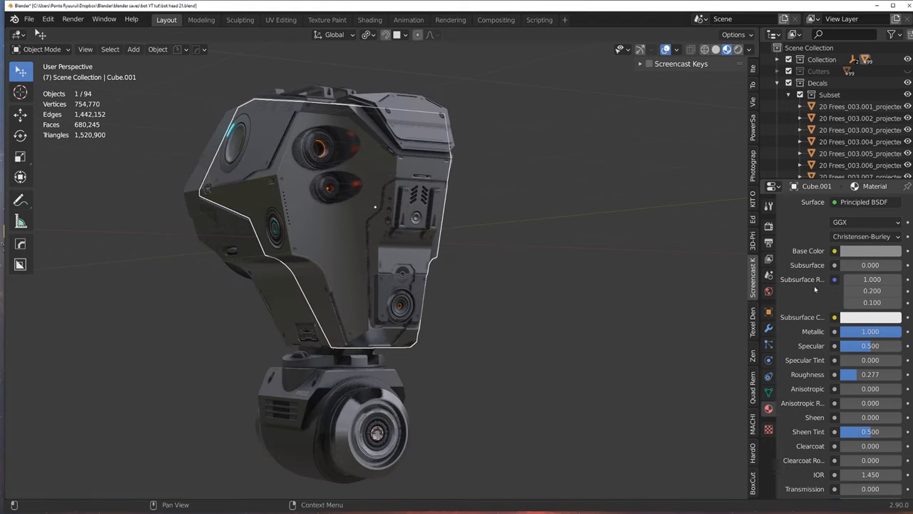
{"action": "scroll", "scroll_direction": "down", "scroll_amount": 3}
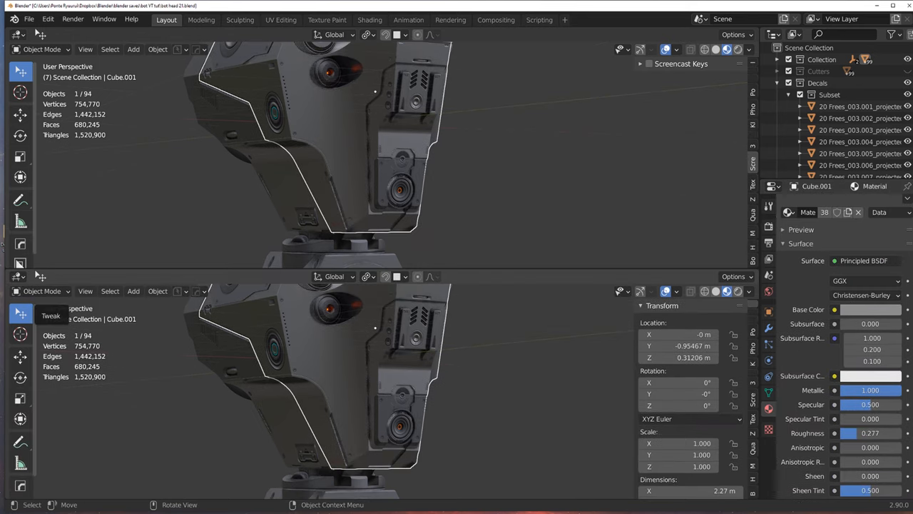
{"action": "left_click", "coordinate": [17, 277]}
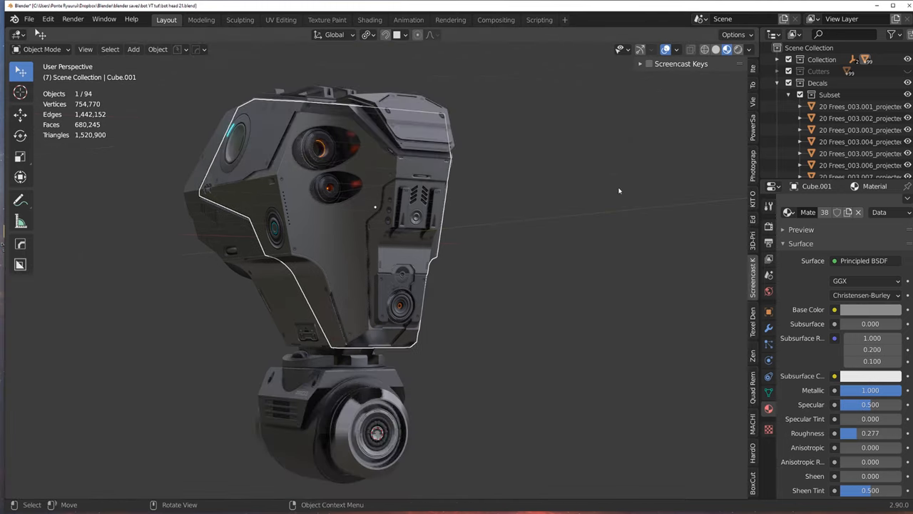
{"action": "mouse_move", "coordinate": [442, 286]}
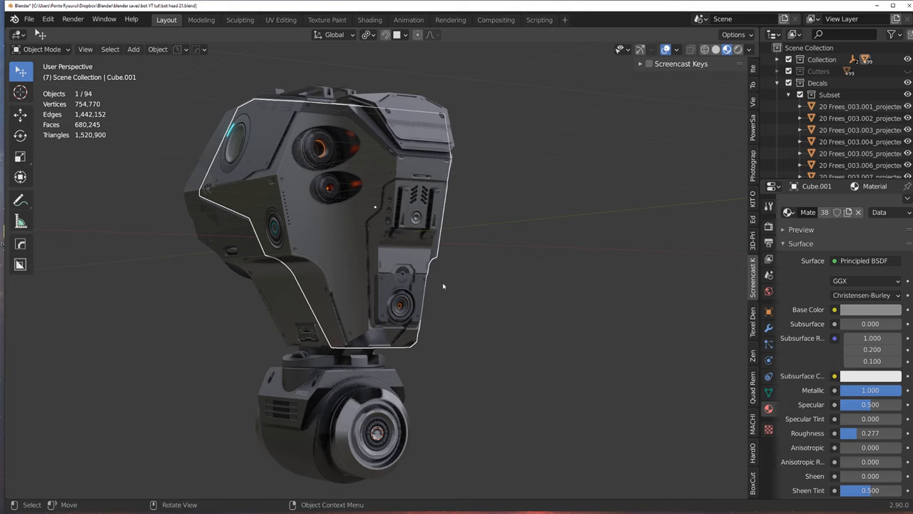
{"action": "left_click_drag", "start_coordinate": [442, 285], "coordinate": [414, 300]}
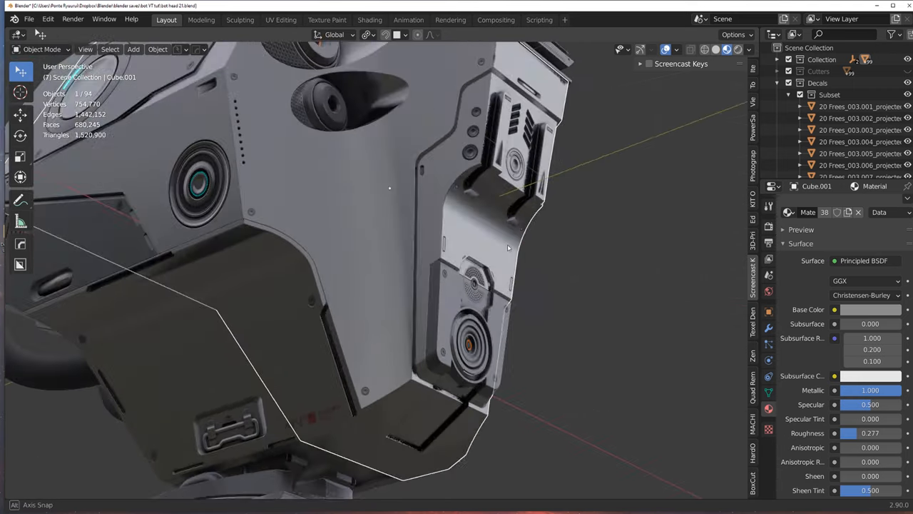
{"action": "left_click_drag", "start_coordinate": [500, 249], "coordinate": [493, 268]}
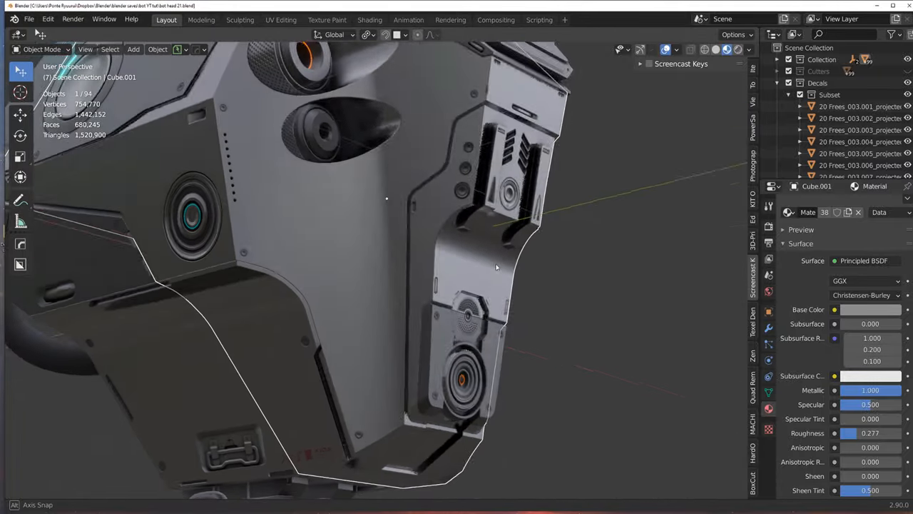
{"action": "left_click_drag", "start_coordinate": [497, 268], "coordinate": [438, 263]}
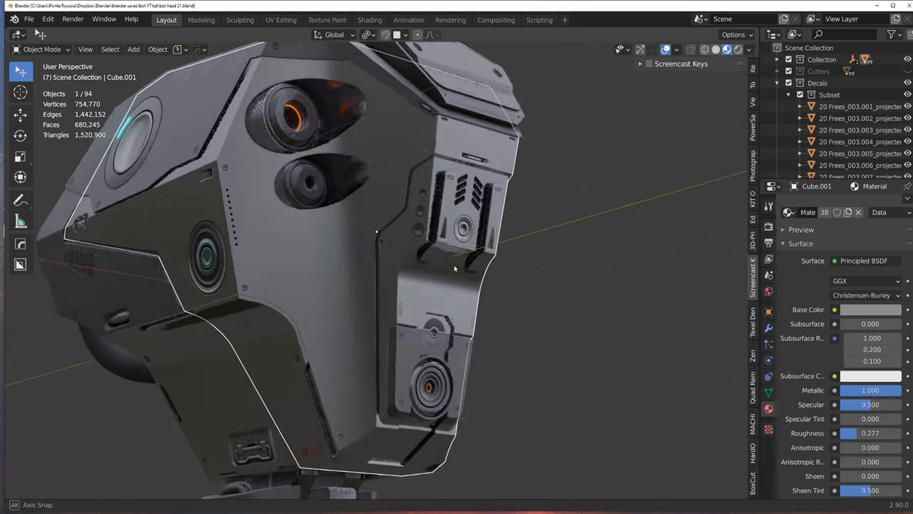
{"action": "left_click_drag", "start_coordinate": [454, 268], "coordinate": [514, 257]}
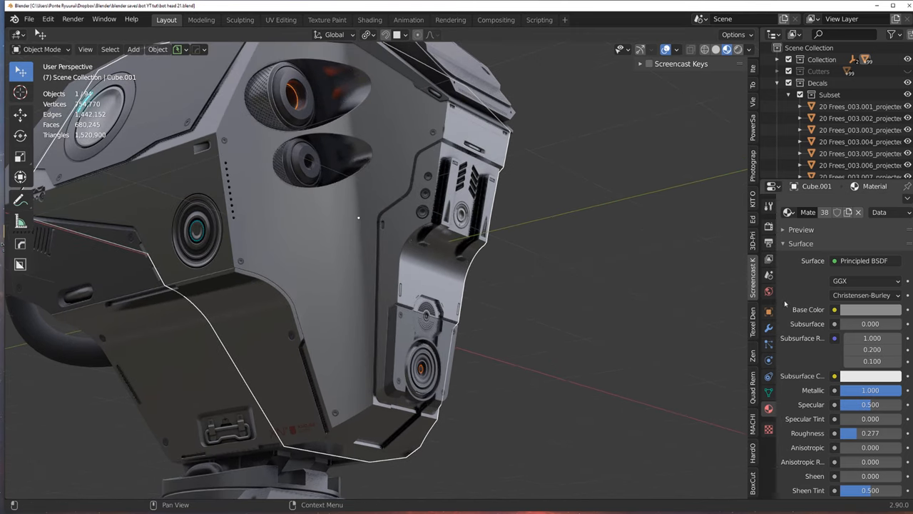
- Expand the SMUDGR Pro panel for the head's material, hiding the trim sheet options
{"action": "left_click", "coordinate": [784, 243]}
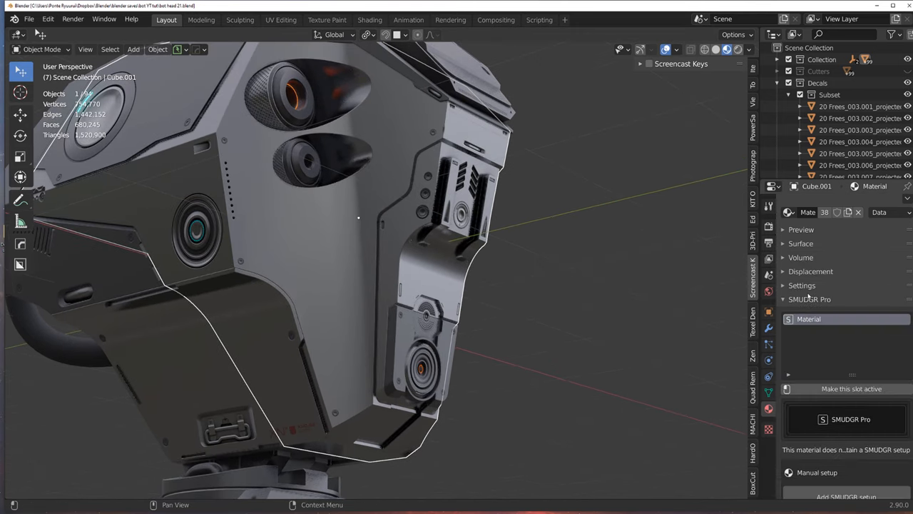
{"action": "left_click", "coordinate": [807, 342]}
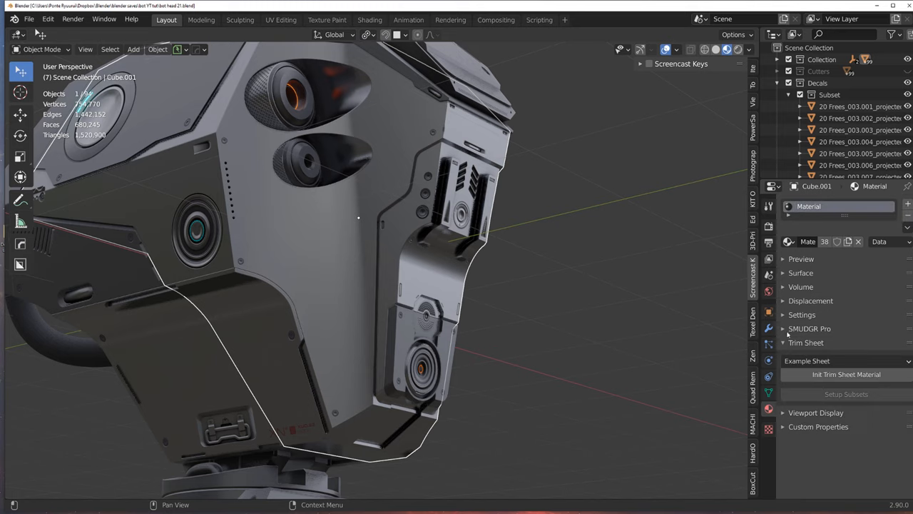
{"action": "left_click", "coordinate": [806, 343]}
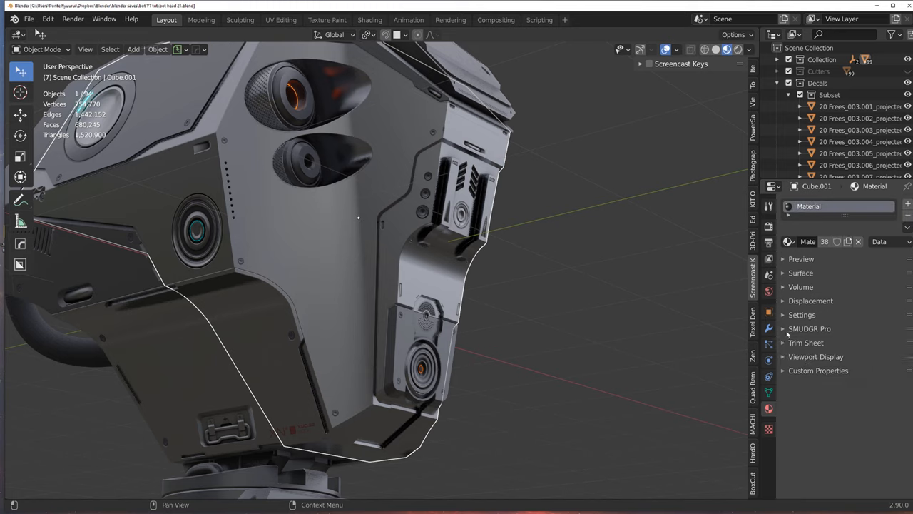
{"action": "left_click", "coordinate": [811, 329]}
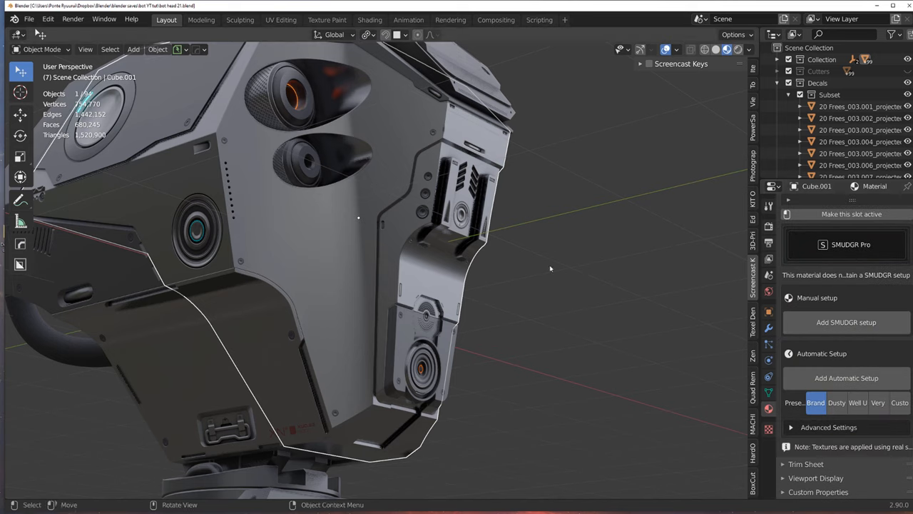
{"action": "key", "text": "n"}
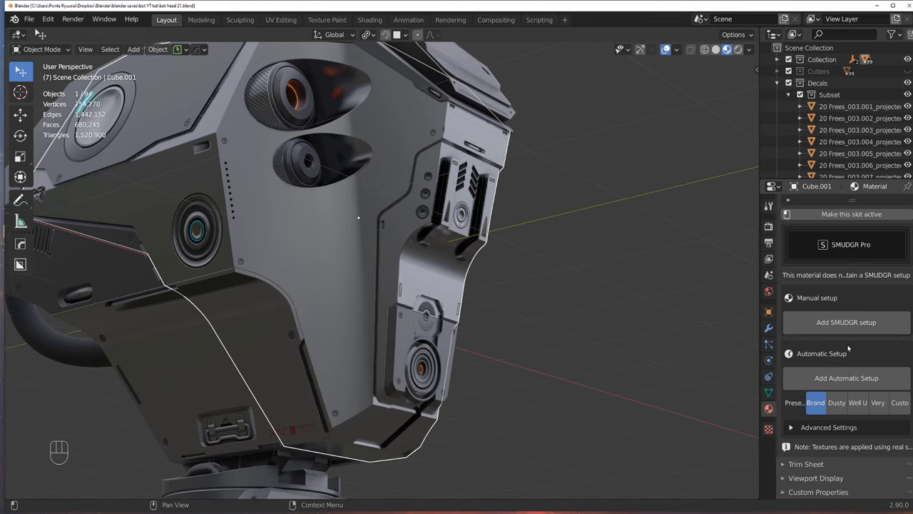
{"action": "mouse_move", "coordinate": [799, 354]}
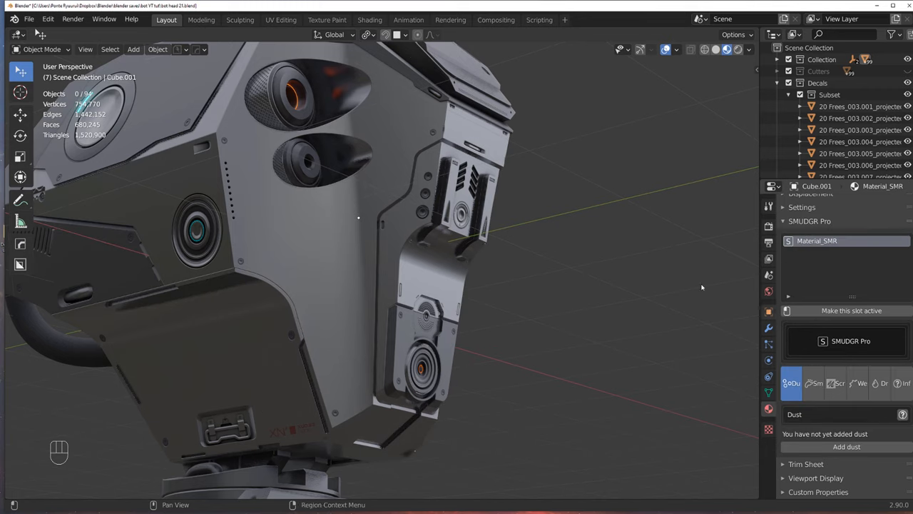
{"action": "mouse_move", "coordinate": [836, 333]}
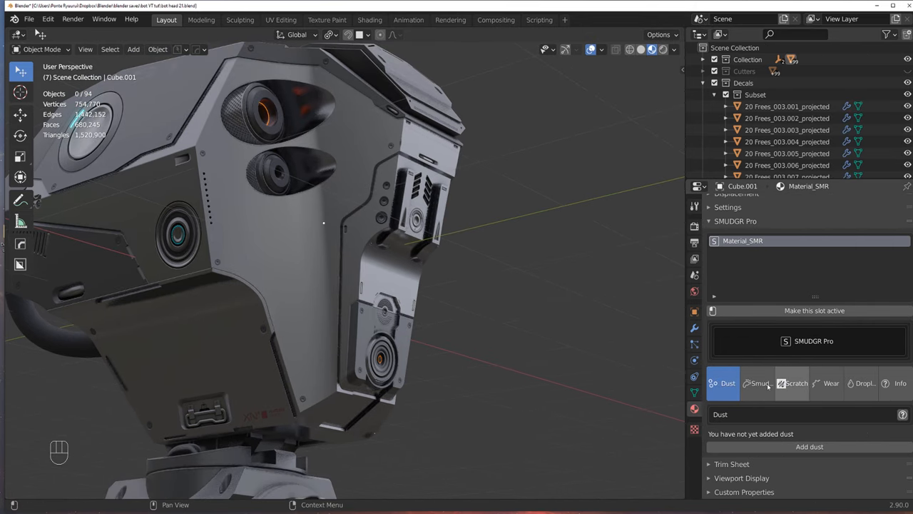
{"action": "mouse_move", "coordinate": [759, 382]}
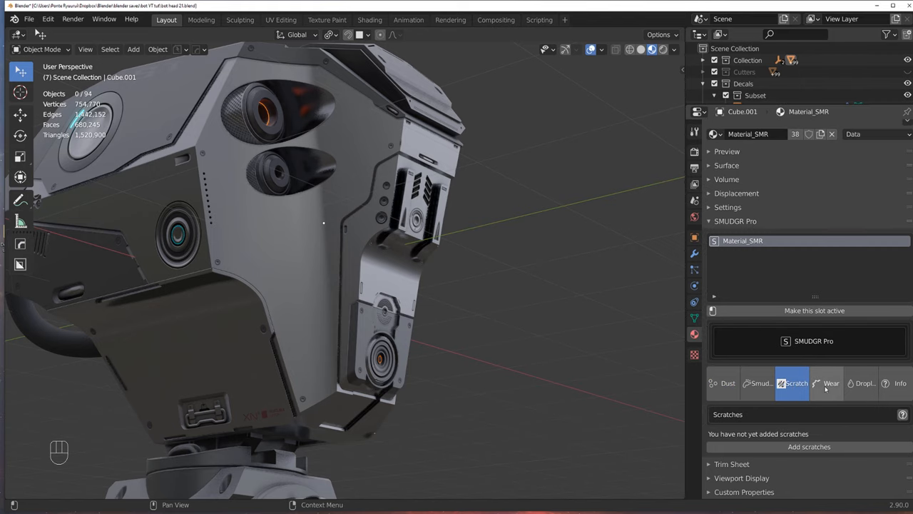
- Add a scratches layer, try the 4K version and step to the next scratch texture
{"action": "left_click", "coordinate": [809, 445]}
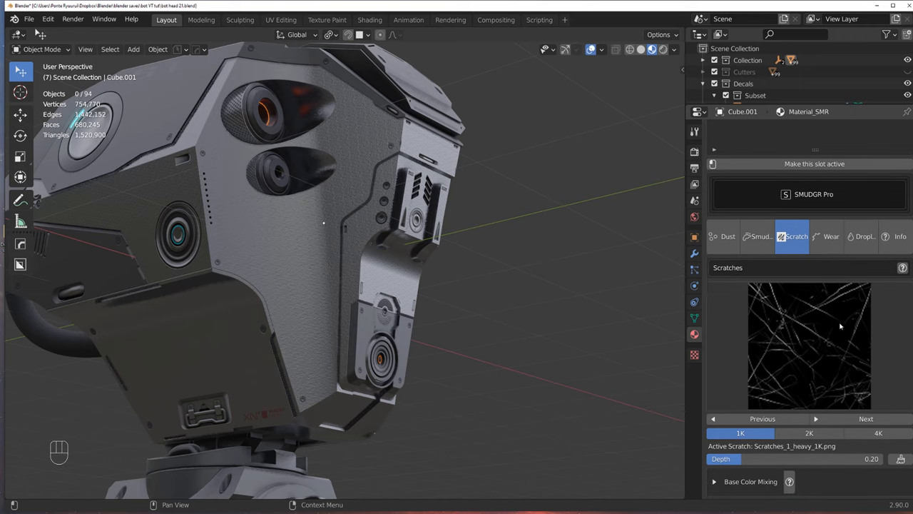
{"action": "left_click", "coordinate": [879, 432]}
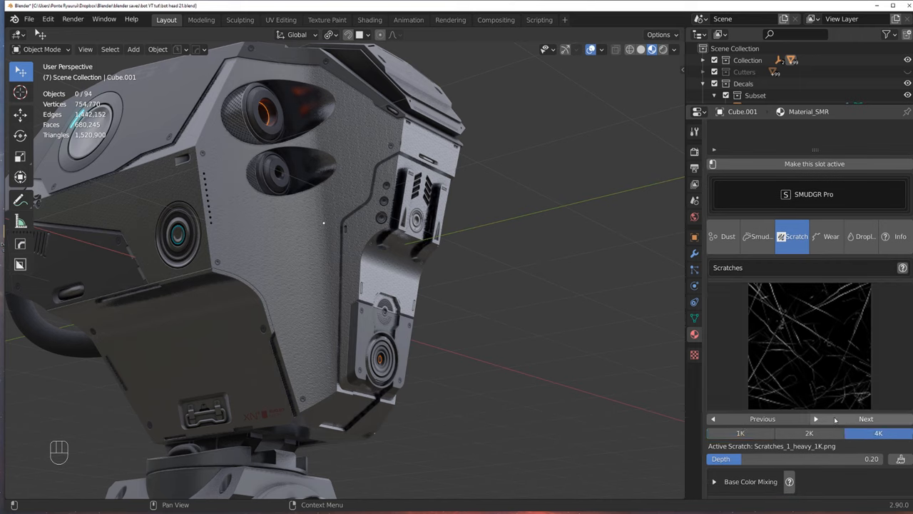
{"action": "left_click", "coordinate": [807, 345]}
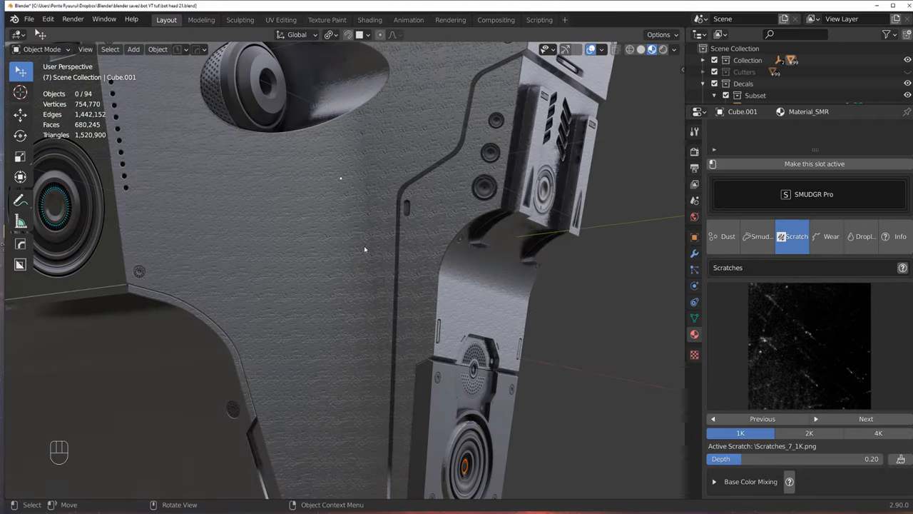
{"action": "key", "text": "shift+a"}
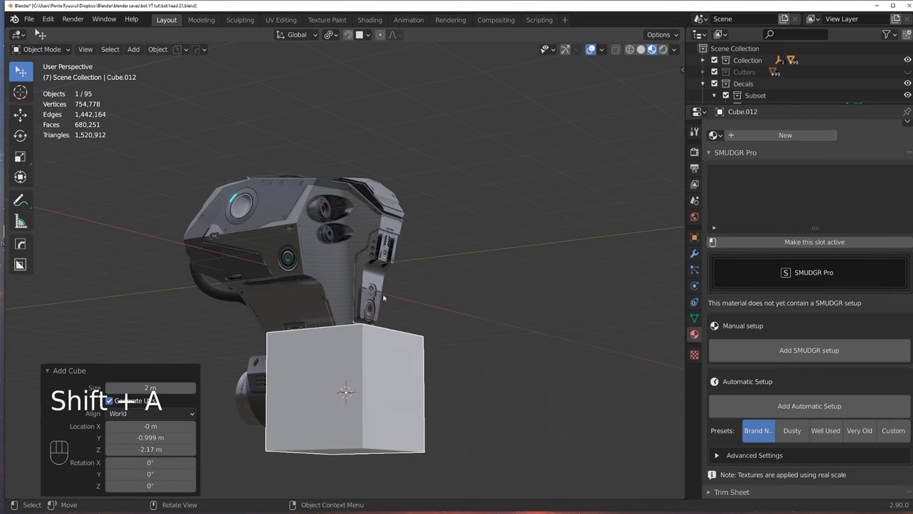
{"action": "key", "text": "g"}
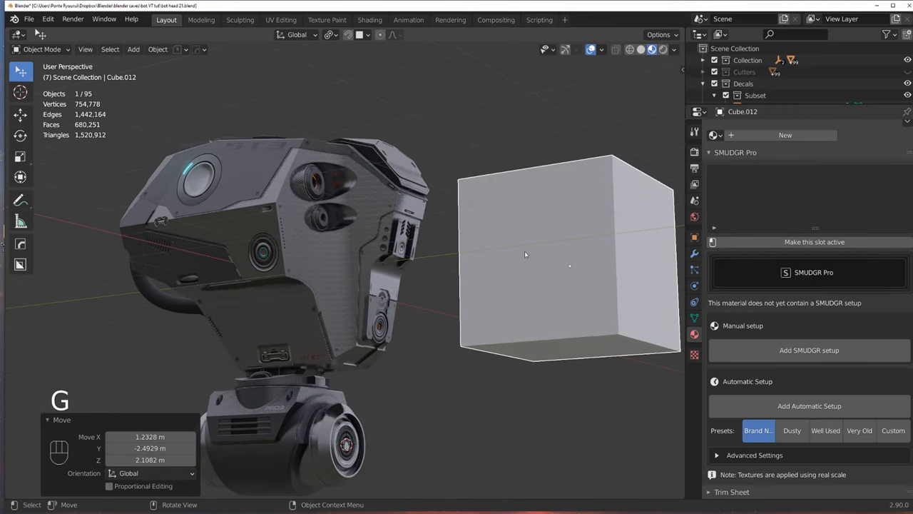
{"action": "key", "text": "x"}
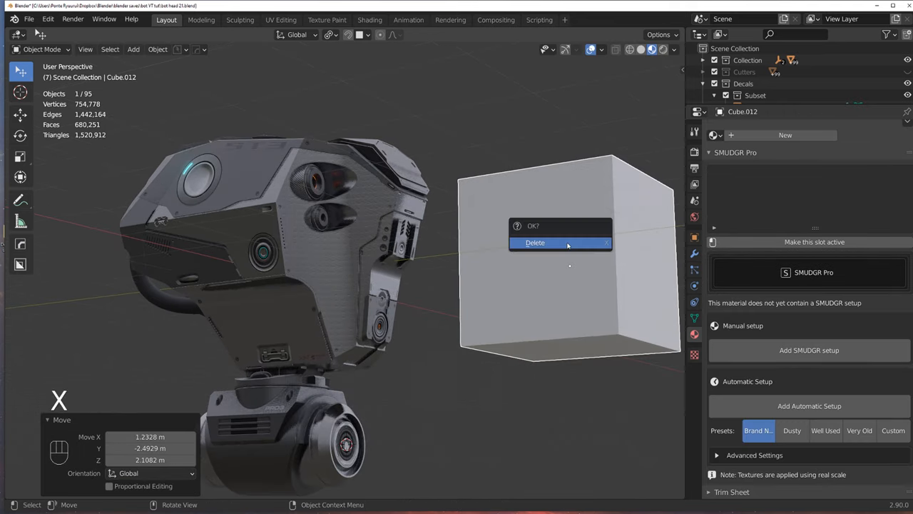
{"action": "left_click", "coordinate": [534, 243]}
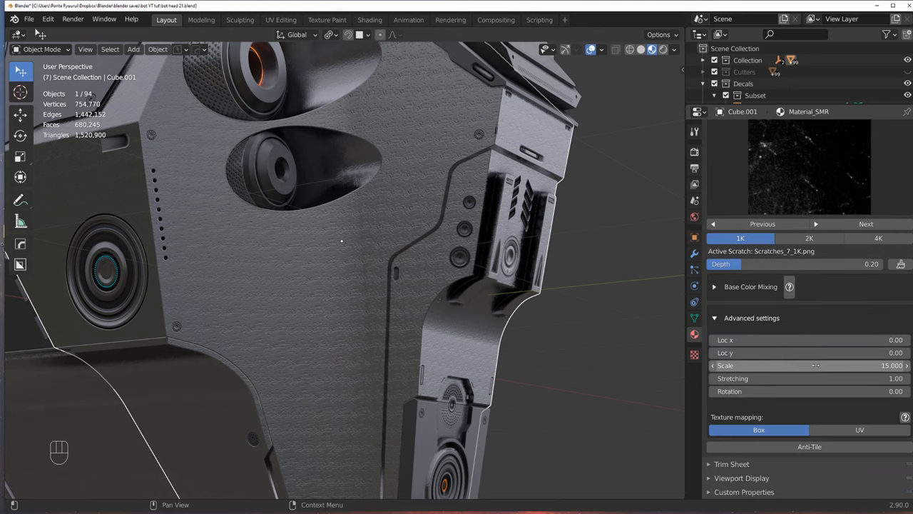
- Lower the scratch texture scale to about 4.88 so the scratches appear larger
{"action": "left_click_drag", "start_coordinate": [821, 365], "coordinate": [713, 365]}
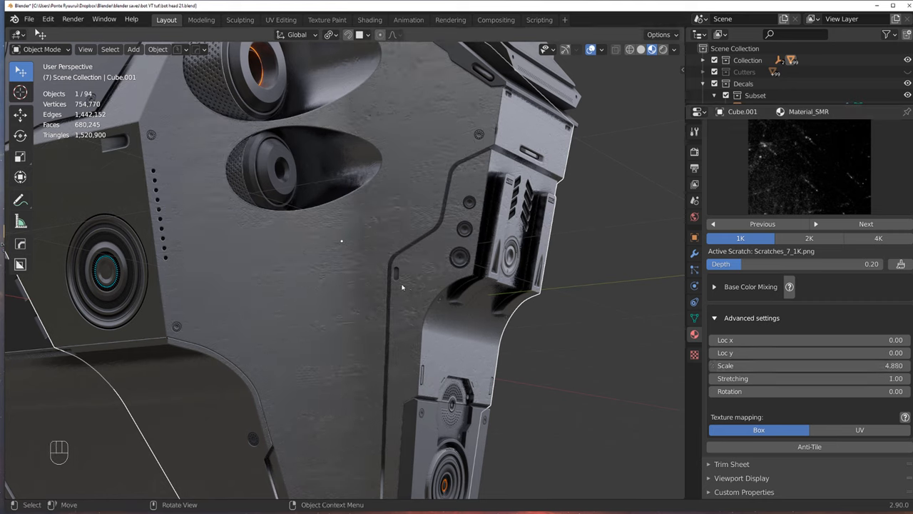
{"action": "mouse_move", "coordinate": [391, 179]}
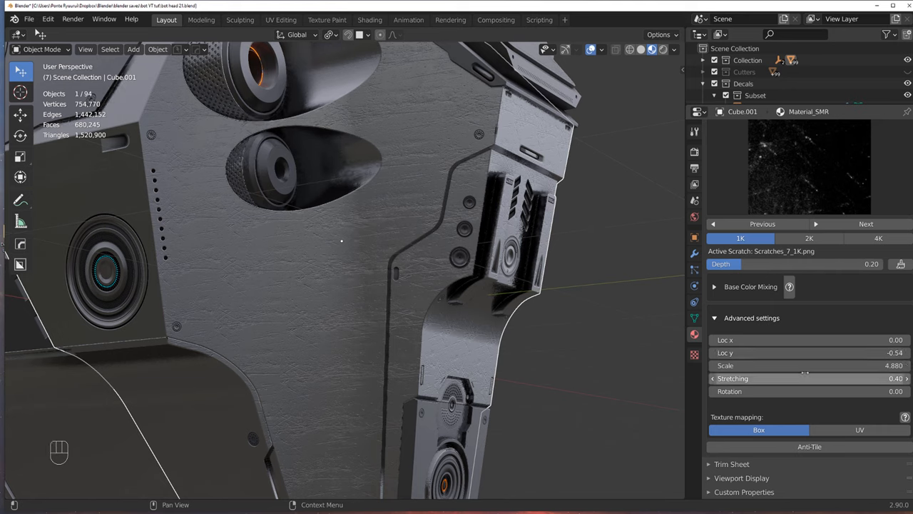
- Enable anti-tiling on the scratch layer and fine-tune placement, depth 0.05 and scale 5.6
{"action": "left_click", "coordinate": [809, 445]}
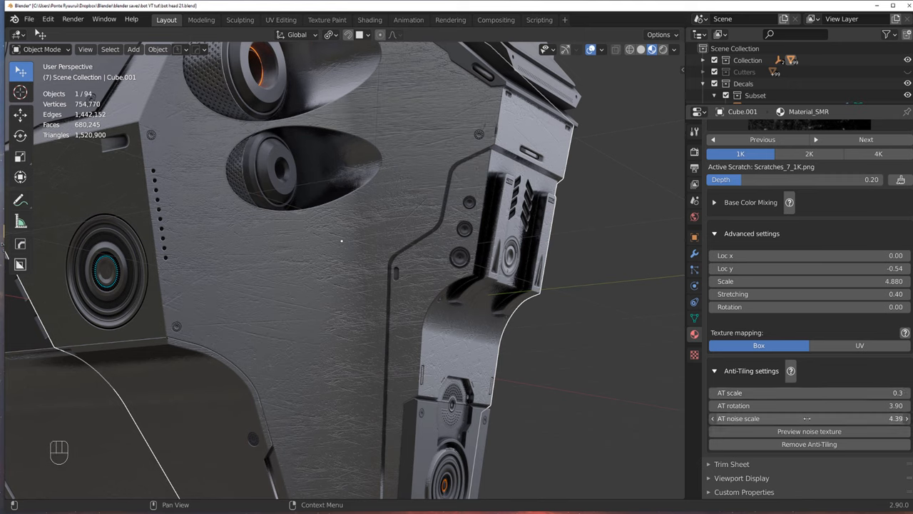
{"action": "left_click_drag", "start_coordinate": [856, 418], "coordinate": [785, 418]}
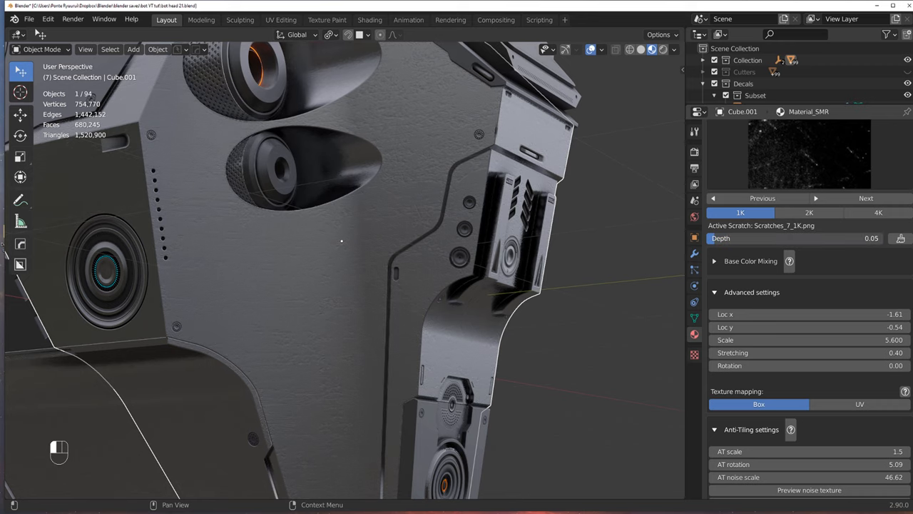
{"action": "mouse_move", "coordinate": [509, 255]}
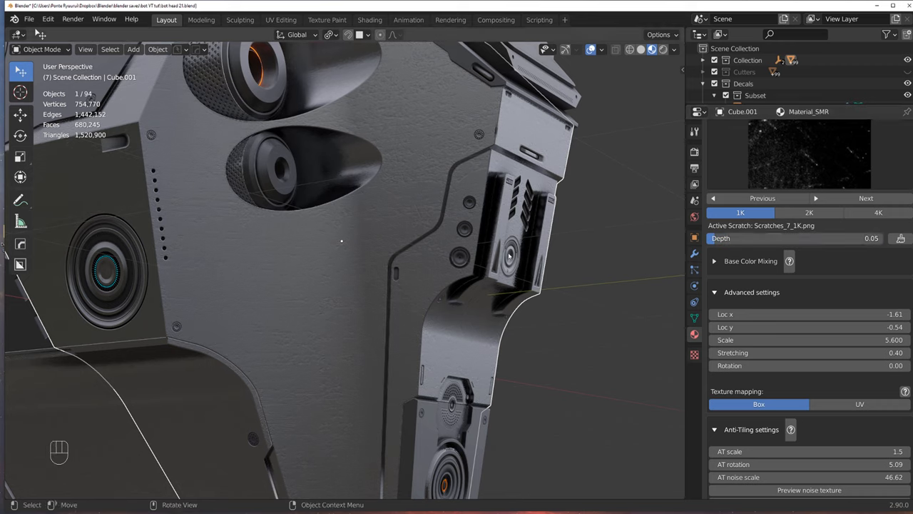
{"action": "scroll", "scroll_direction": "down", "scroll_amount": 3}
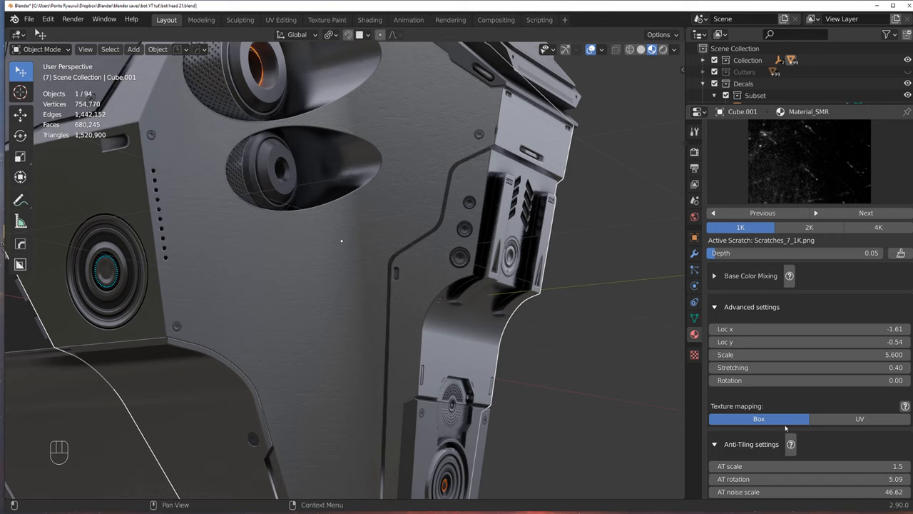
{"action": "mouse_move", "coordinate": [790, 391]}
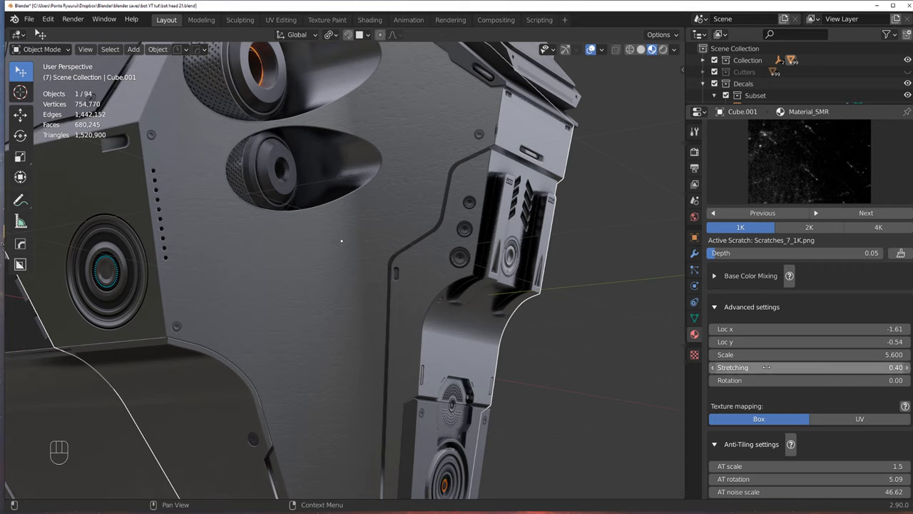
{"action": "mouse_move", "coordinate": [746, 465]}
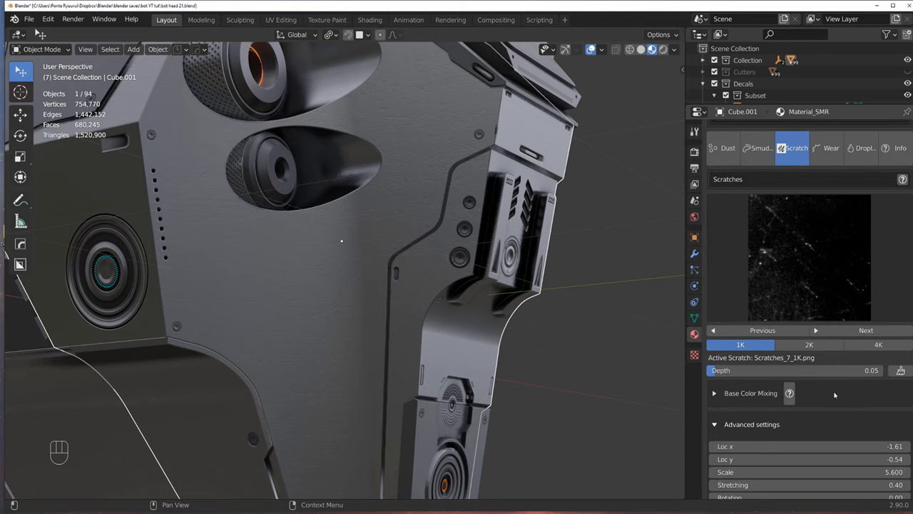
- Add cavity wear to the material, set it to Live and preview its mask on the head
{"action": "left_click", "coordinate": [878, 344]}
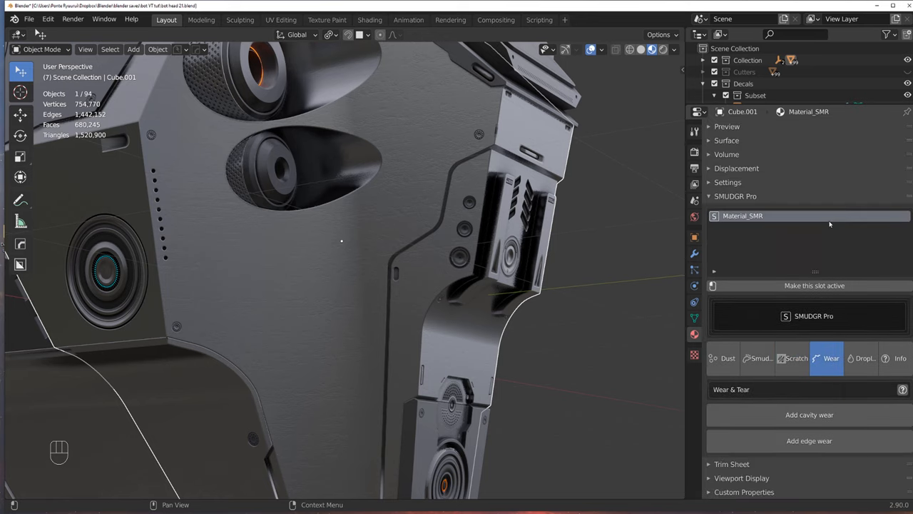
{"action": "mouse_move", "coordinate": [756, 285]}
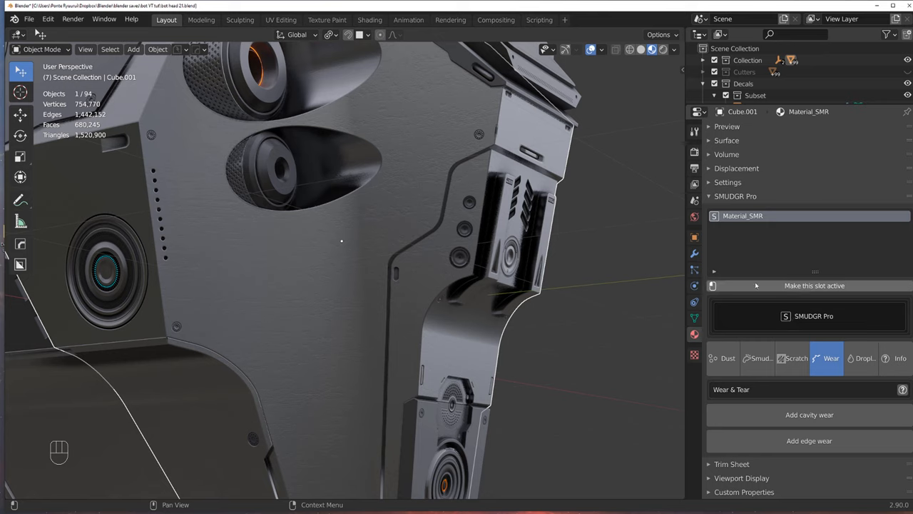
{"action": "mouse_move", "coordinate": [802, 286]}
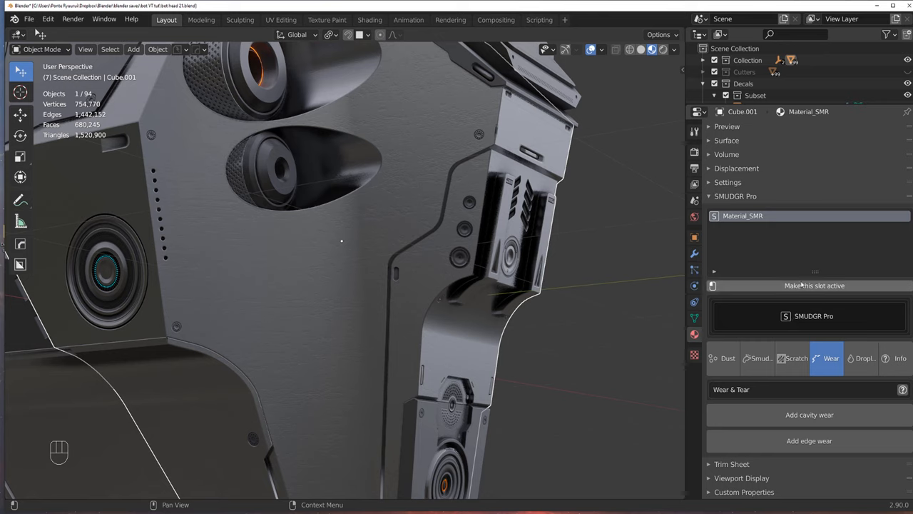
{"action": "mouse_move", "coordinate": [799, 282]}
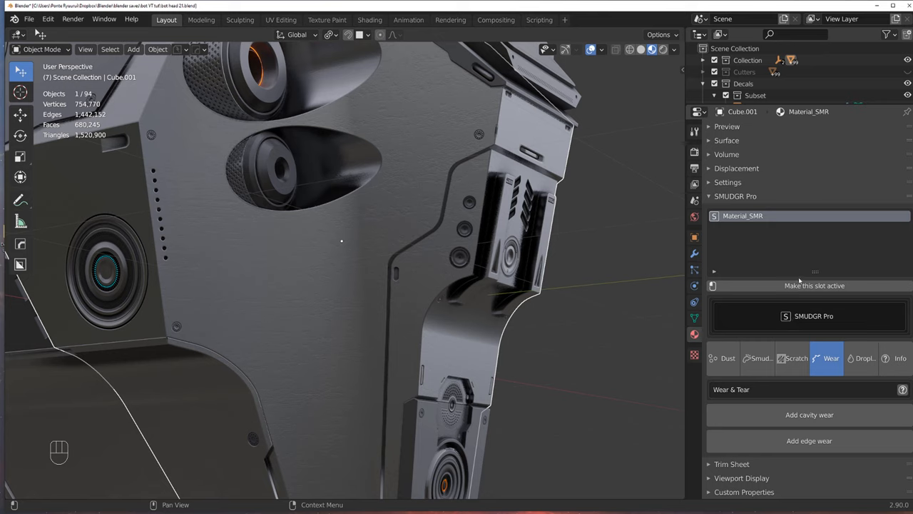
{"action": "left_click", "coordinate": [809, 414]}
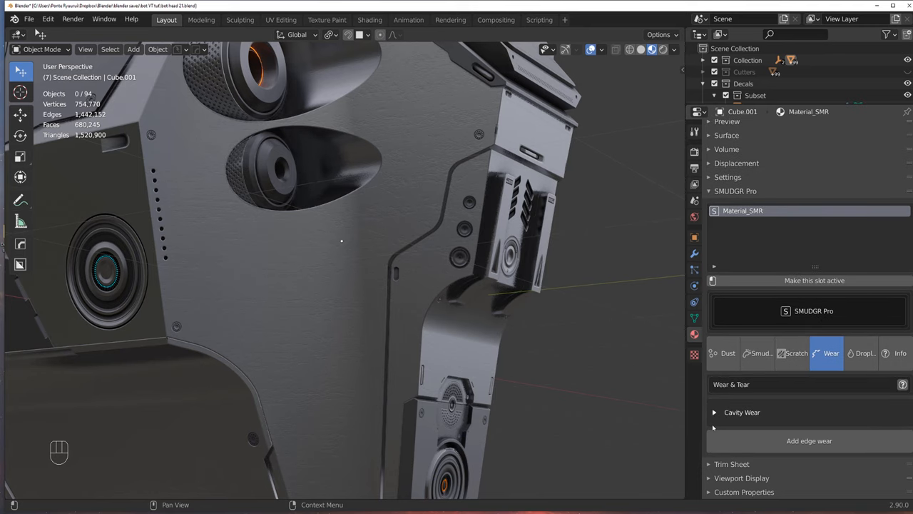
{"action": "left_click", "coordinate": [713, 410]}
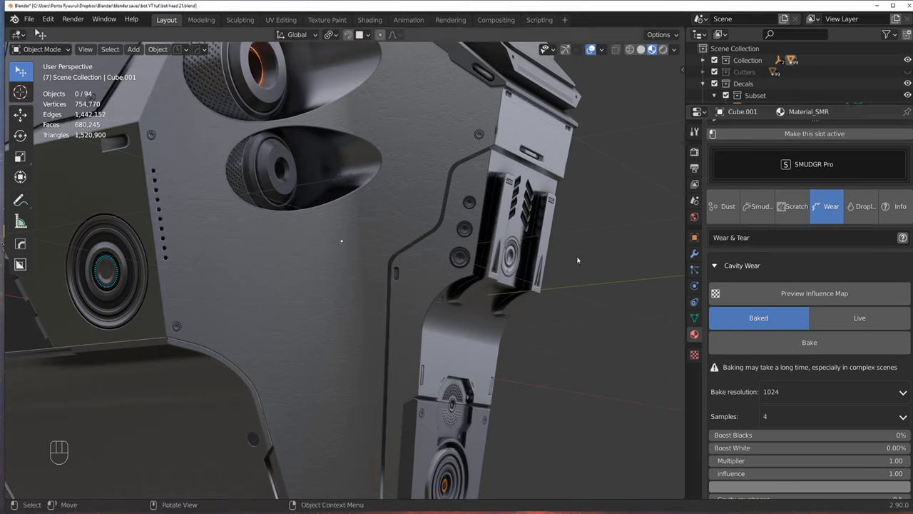
{"action": "mouse_move", "coordinate": [787, 301]}
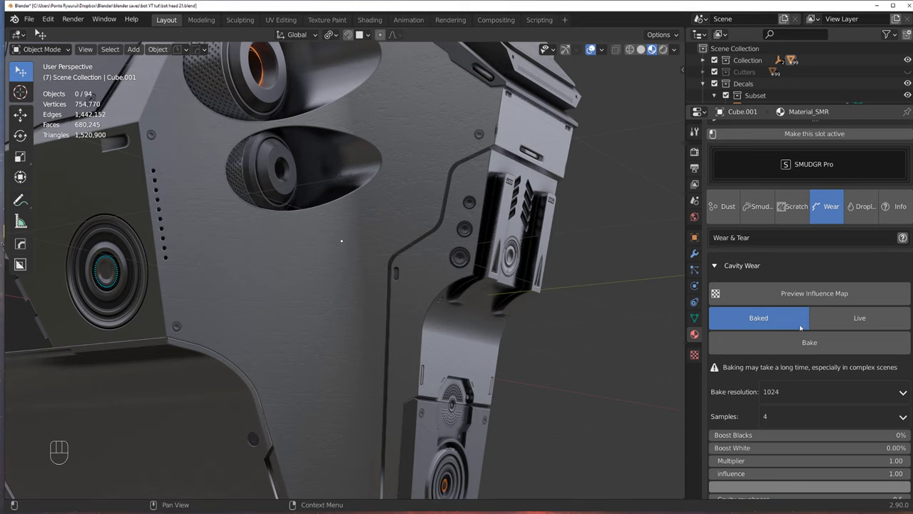
{"action": "mouse_move", "coordinate": [637, 144]}
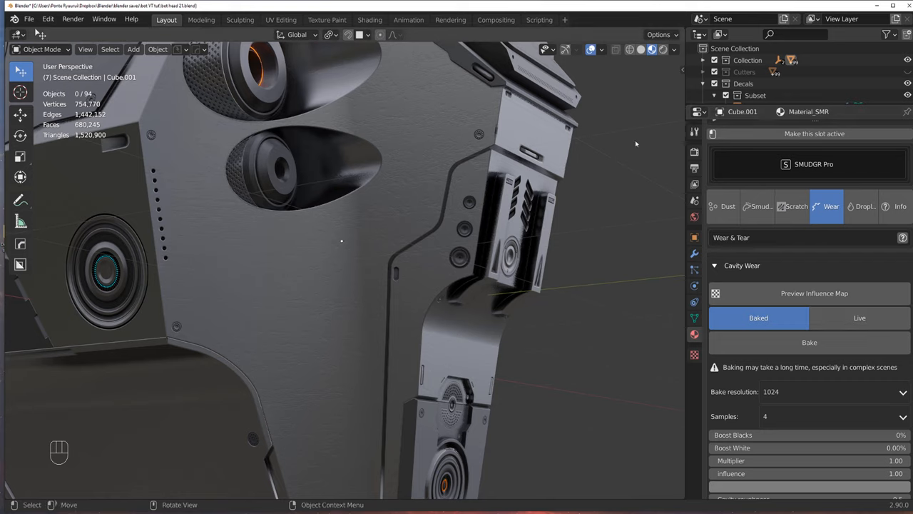
{"action": "mouse_move", "coordinate": [282, 183]}
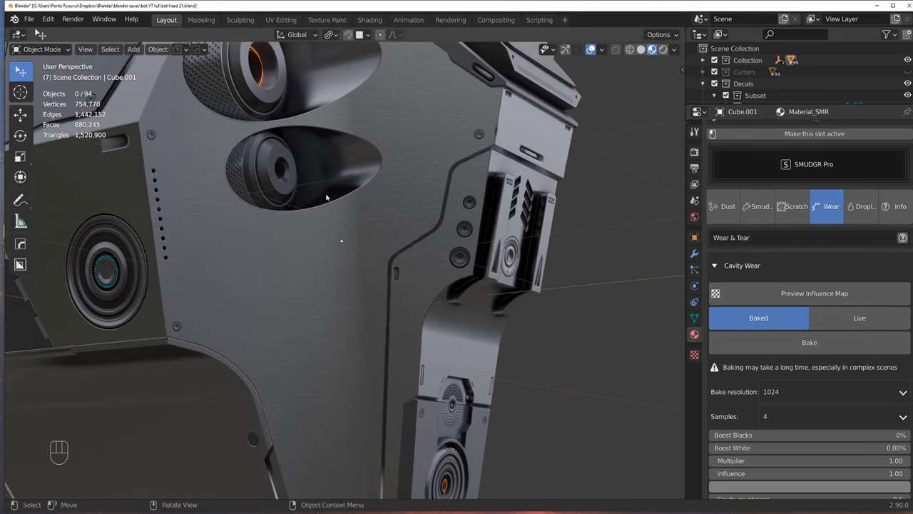
{"action": "mouse_move", "coordinate": [385, 180]}
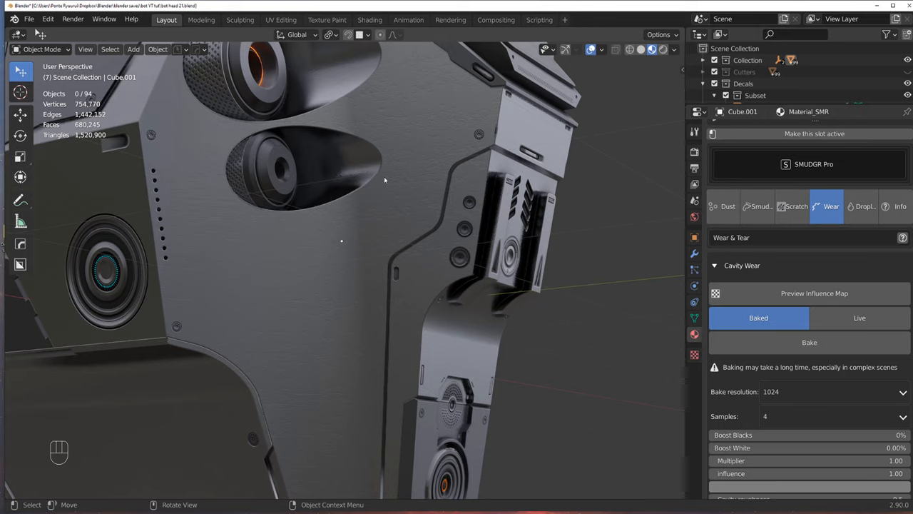
{"action": "mouse_move", "coordinate": [681, 51]}
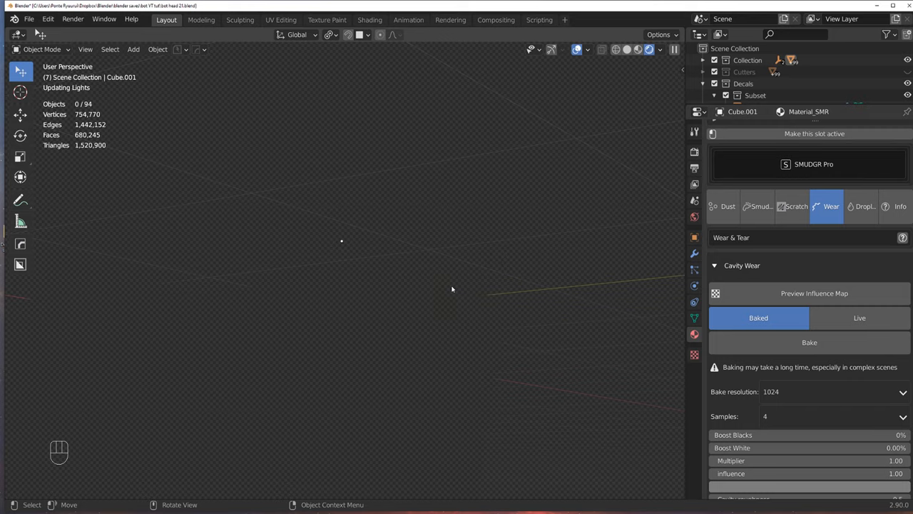
{"action": "left_click", "coordinate": [859, 317]}
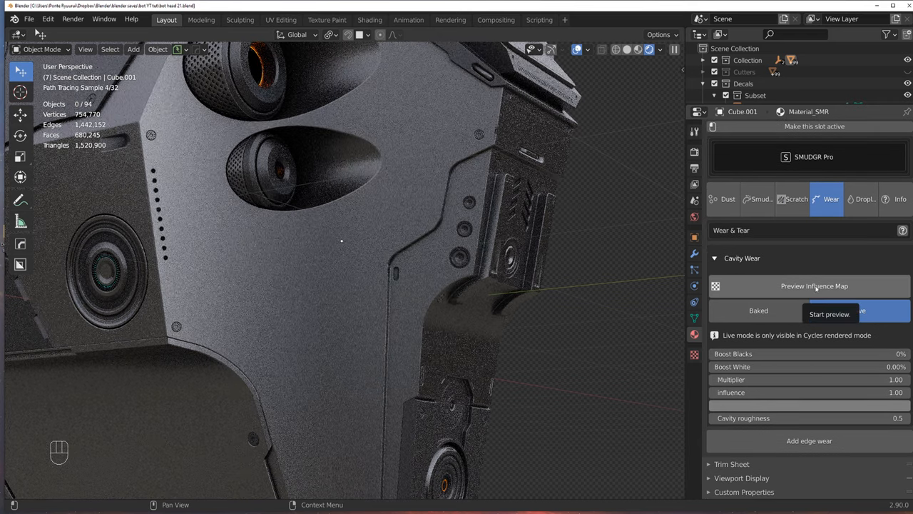
{"action": "left_click", "coordinate": [830, 314]}
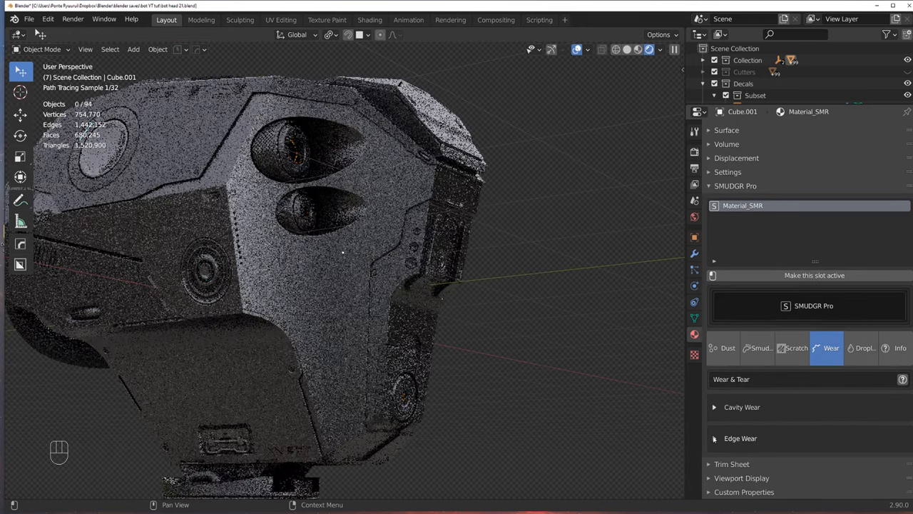
- Set edge wear to Live, preview its mask and adjust the edge width
{"action": "left_click", "coordinate": [740, 438]}
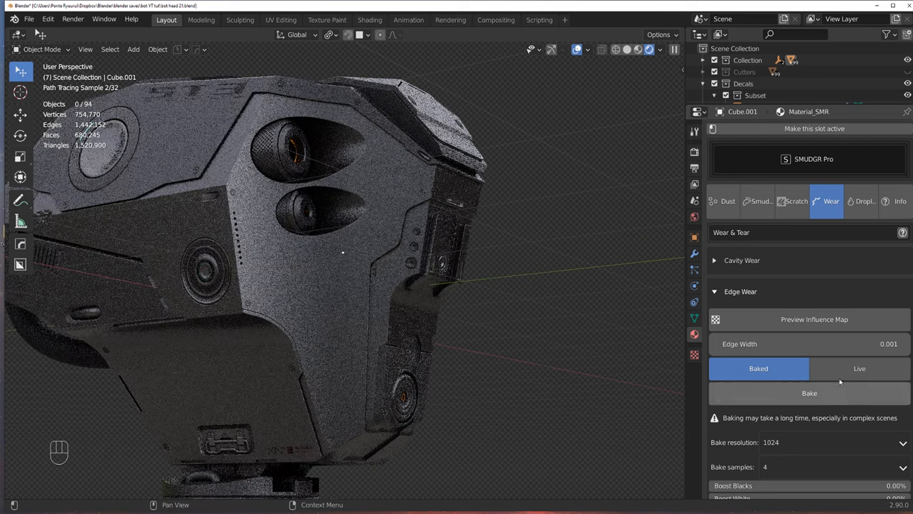
{"action": "left_click", "coordinate": [859, 368]}
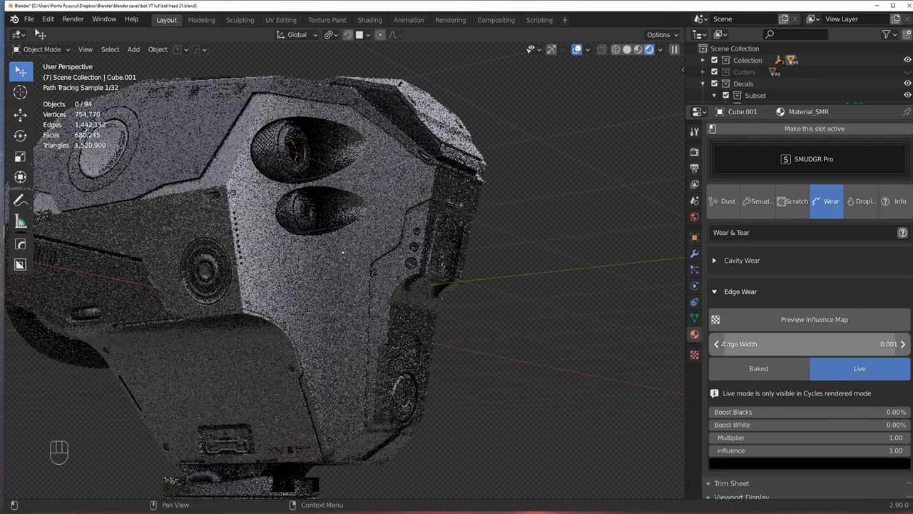
{"action": "left_click", "coordinate": [814, 319]}
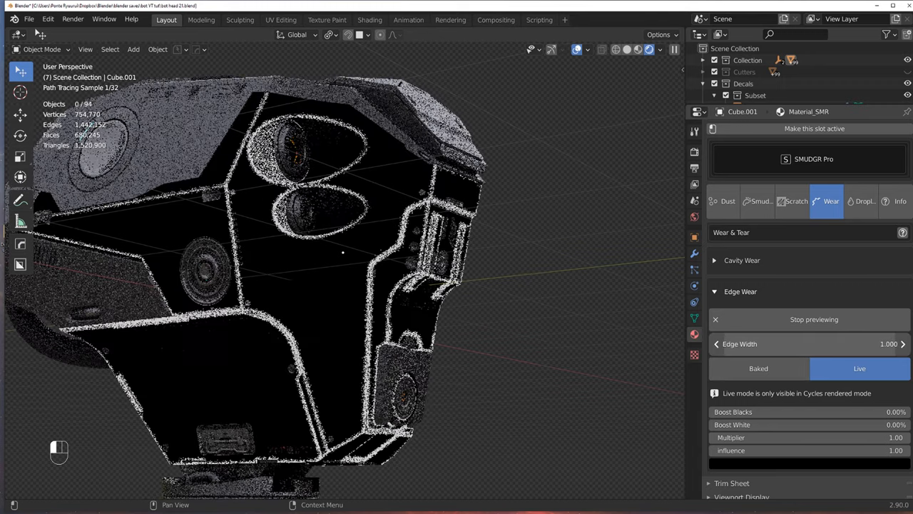
{"action": "left_click", "coordinate": [716, 343]}
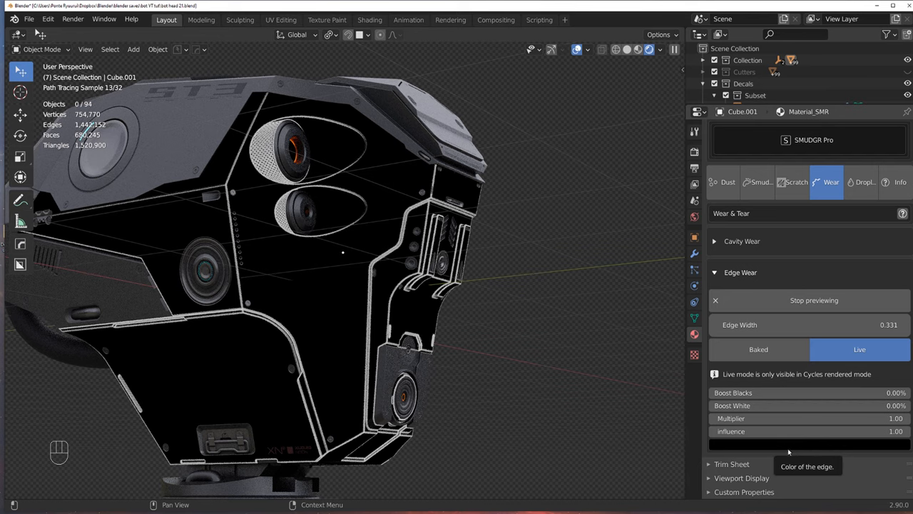
- Try edge wear colours in the colour picker, then end the edge-wear mask preview
{"action": "left_click", "coordinate": [808, 446]}
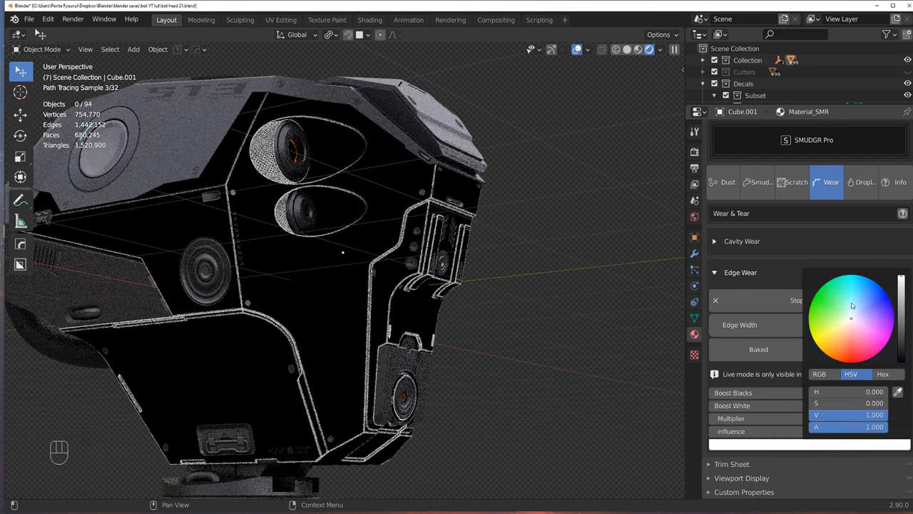
{"action": "left_click", "coordinate": [859, 349]}
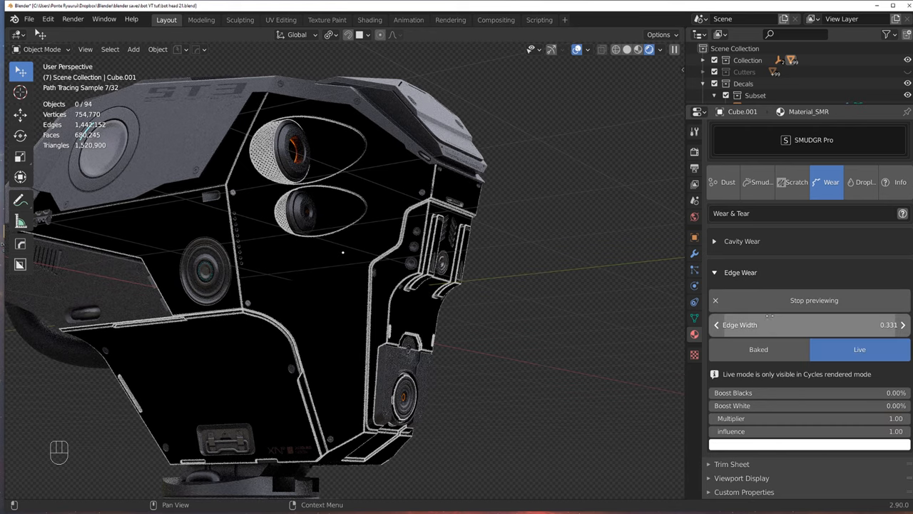
{"action": "mouse_move", "coordinate": [728, 314]}
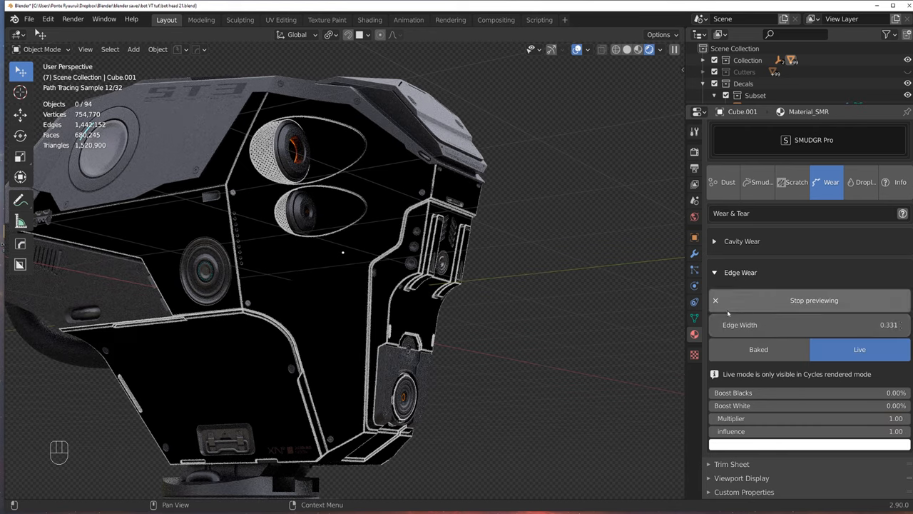
{"action": "mouse_move", "coordinate": [693, 301]}
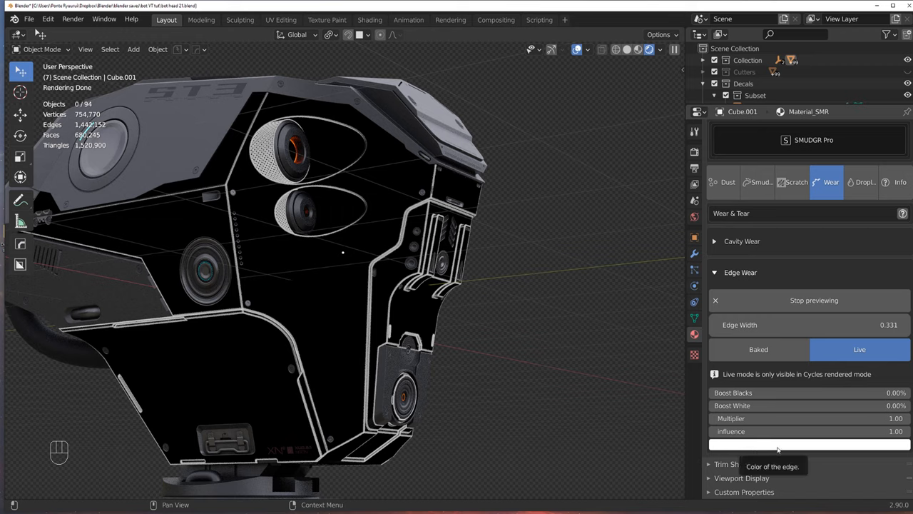
{"action": "mouse_move", "coordinate": [793, 431]}
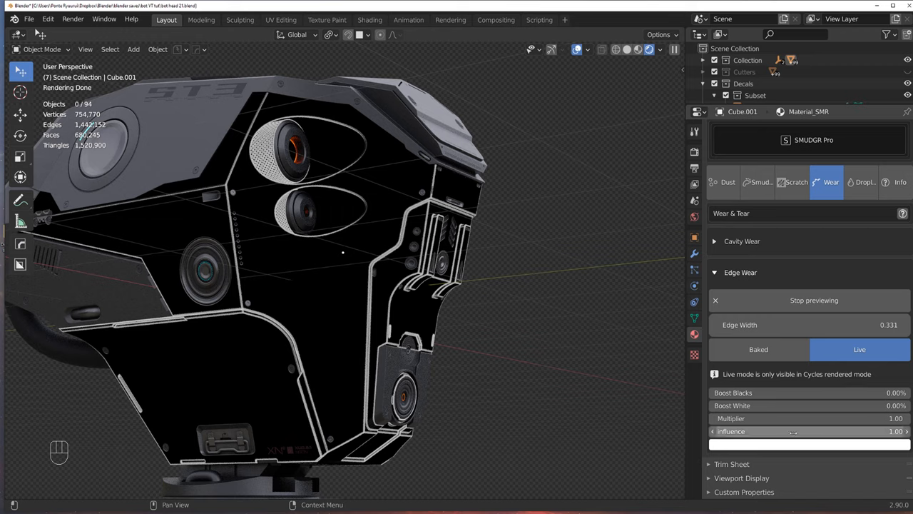
{"action": "left_click", "coordinate": [807, 443]}
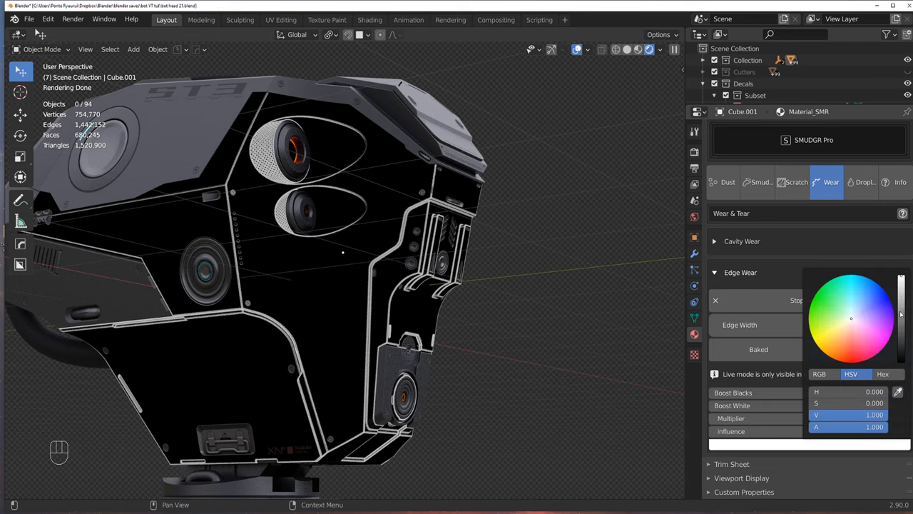
{"action": "left_click", "coordinate": [858, 348]}
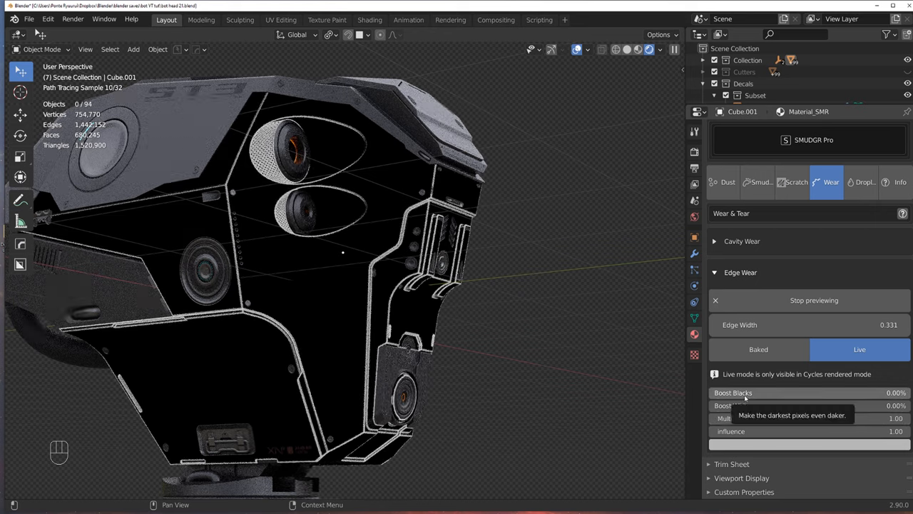
{"action": "mouse_move", "coordinate": [802, 383]}
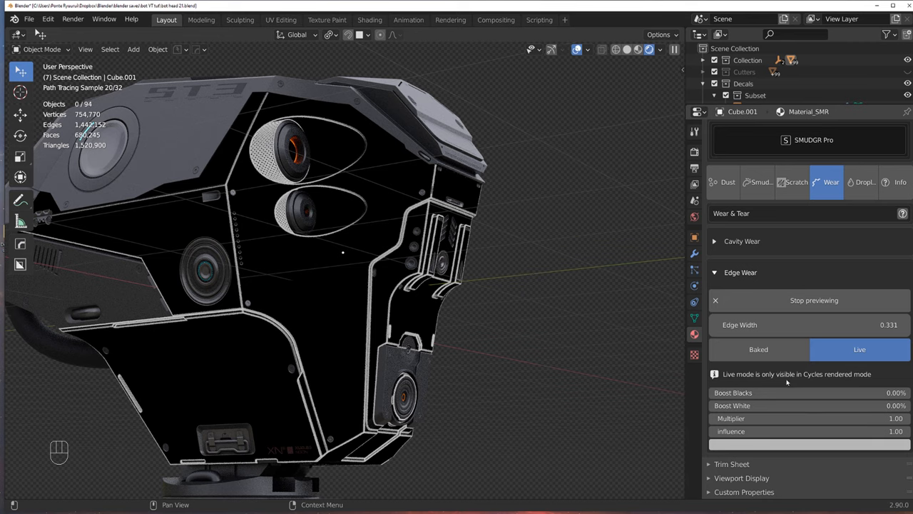
{"action": "left_click", "coordinate": [814, 299]}
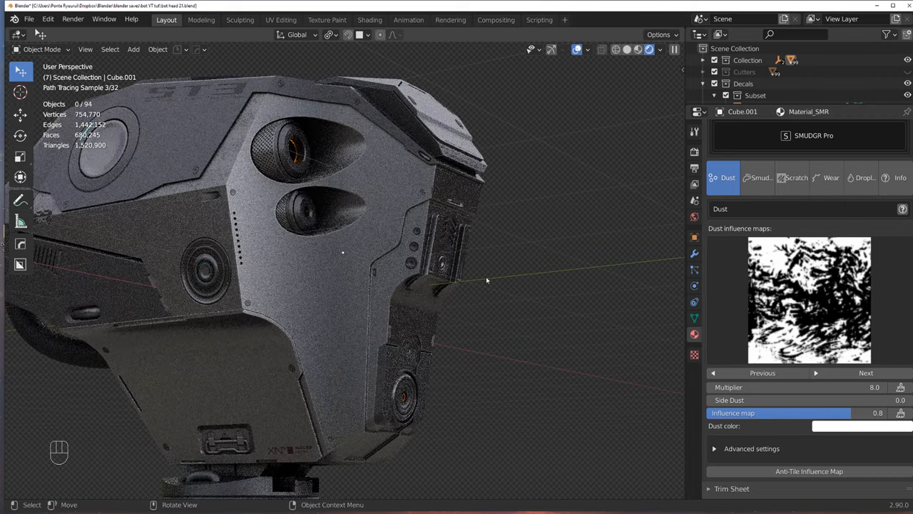
- Switch the dust influence map, lower the multiplier to 2.0 and reveal advanced dust settings
{"action": "left_click", "coordinate": [811, 299]}
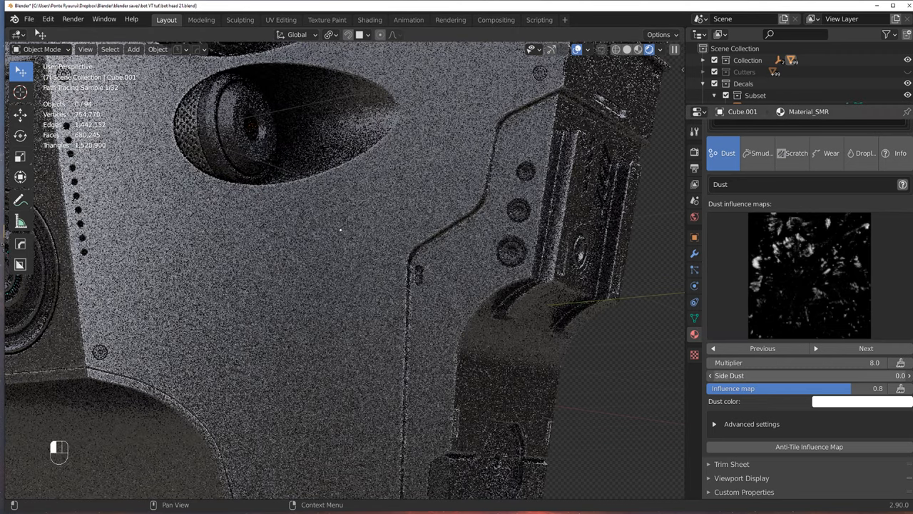
{"action": "left_click", "coordinate": [878, 376]}
{"action": "type", "text": "0.1"}
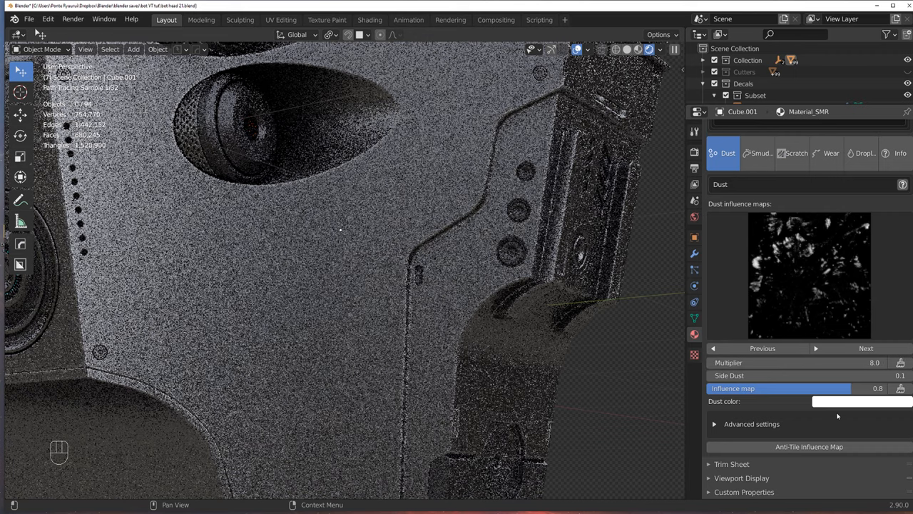
{"action": "mouse_move", "coordinate": [838, 408]}
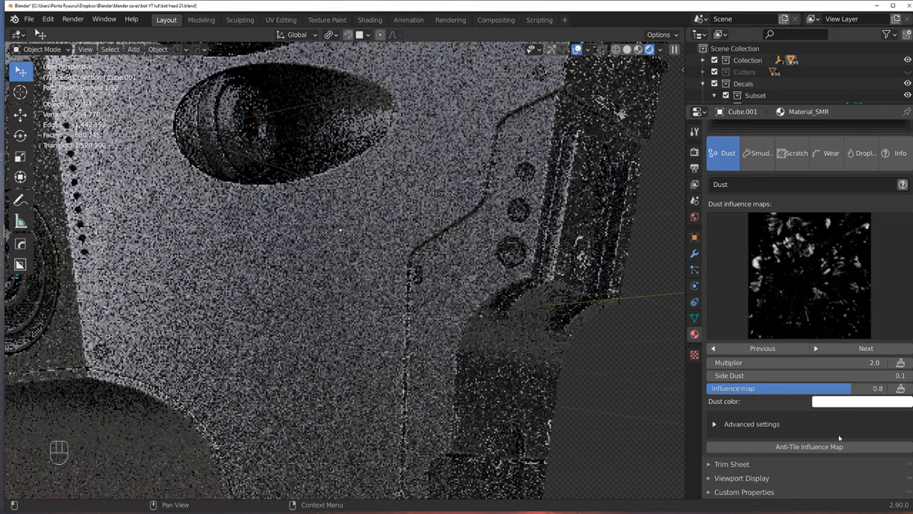
{"action": "left_click", "coordinate": [751, 424]}
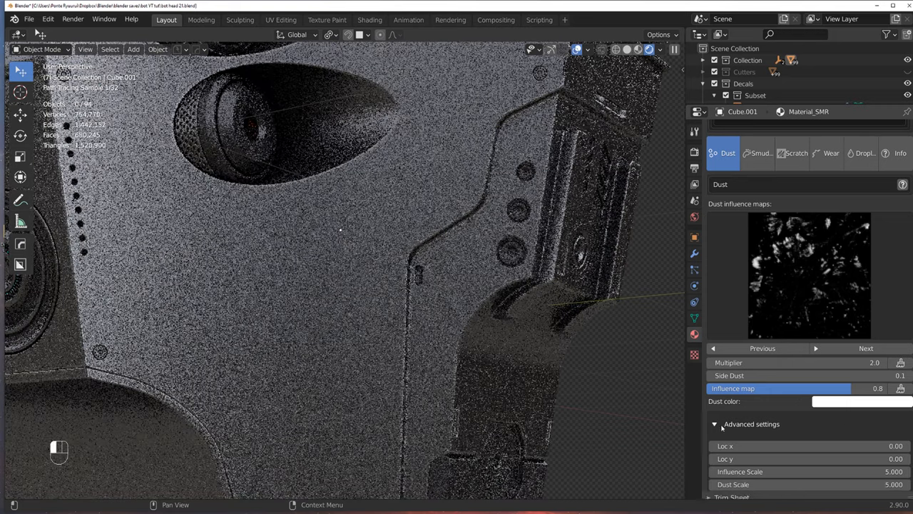
{"action": "scroll", "scroll_direction": "down", "scroll_amount": 3}
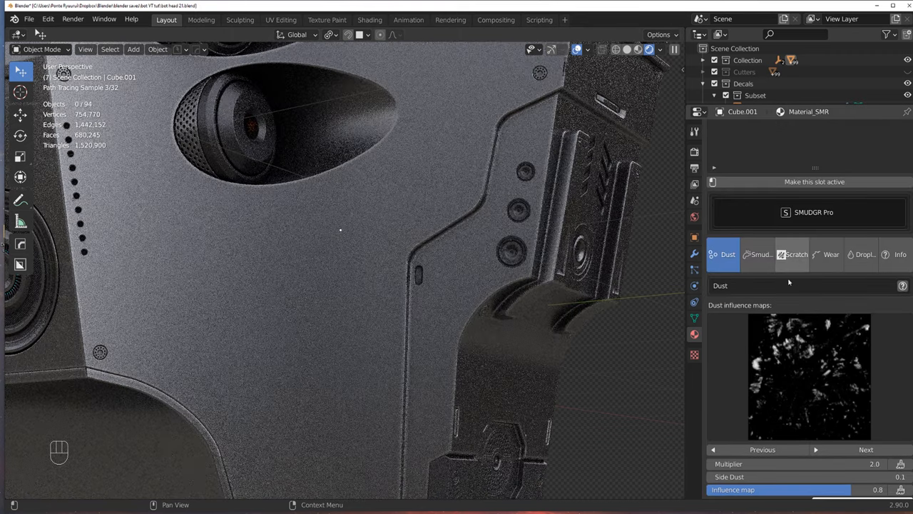
{"action": "mouse_move", "coordinate": [831, 254]}
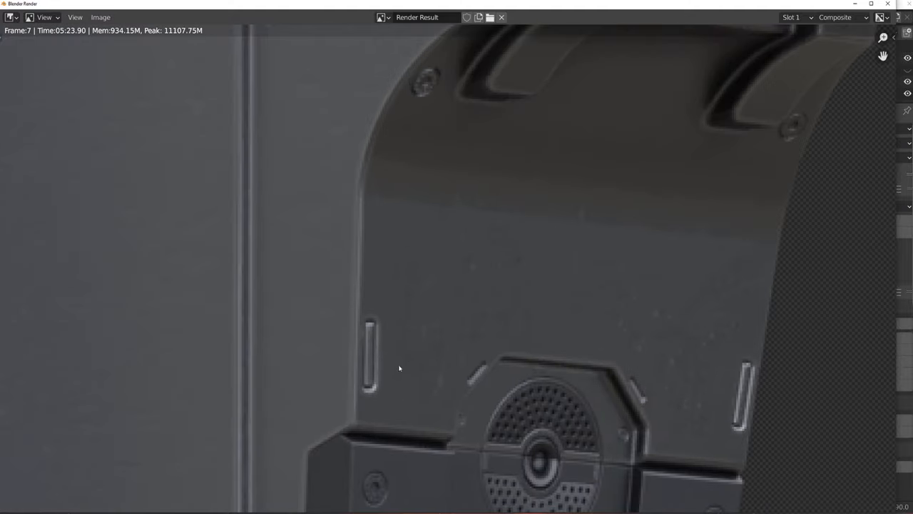
- Pan and zoom around the Cycles render result to inspect the head's surface details
{"action": "left_click_drag", "start_coordinate": [400, 369], "coordinate": [228, 334]}
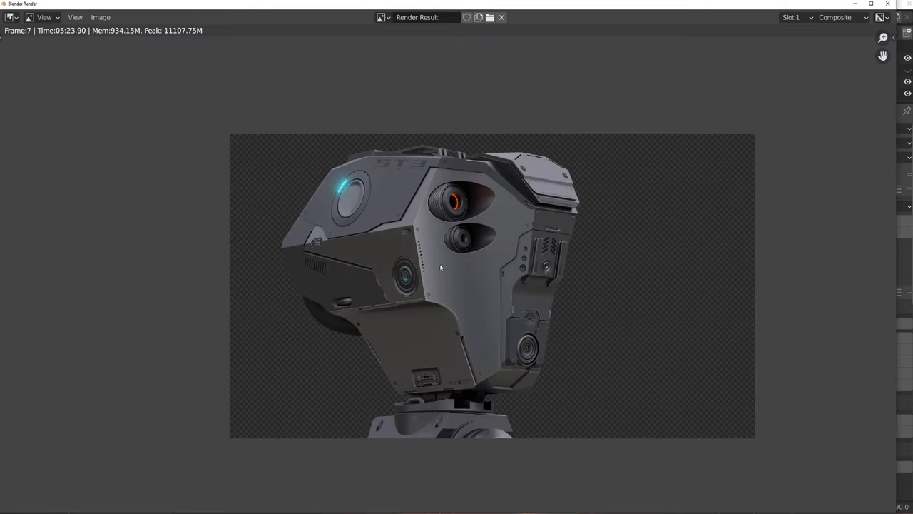
{"action": "scroll", "scroll_direction": "up", "scroll_amount": 3}
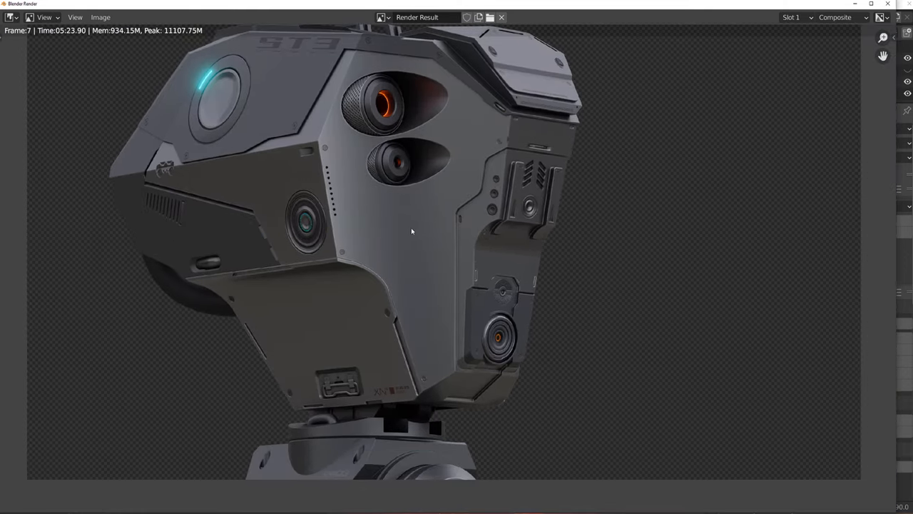
{"action": "mouse_move", "coordinate": [407, 217]}
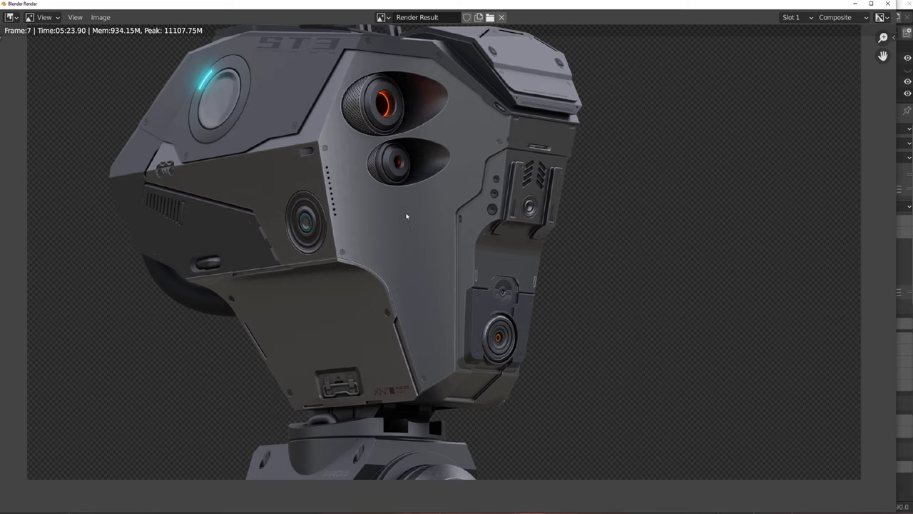
{"action": "mouse_move", "coordinate": [378, 250]}
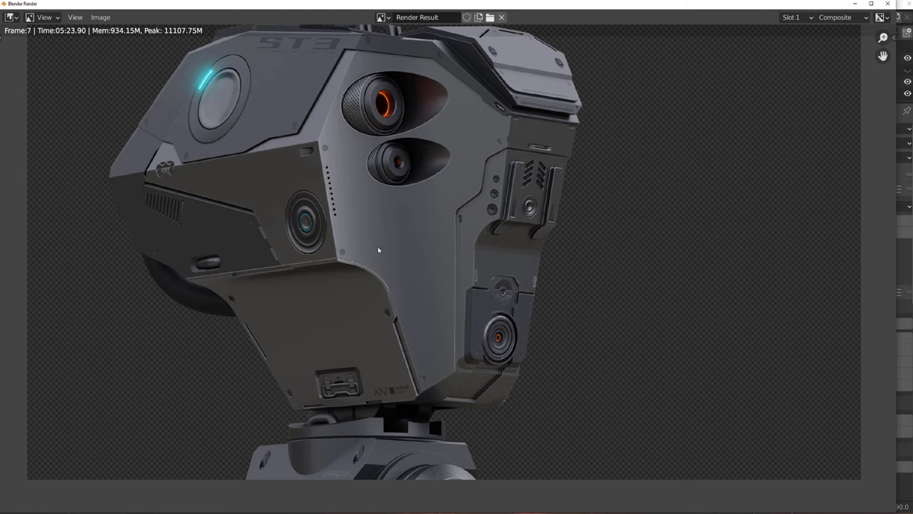
{"action": "scroll", "scroll_direction": "up", "scroll_amount": 3}
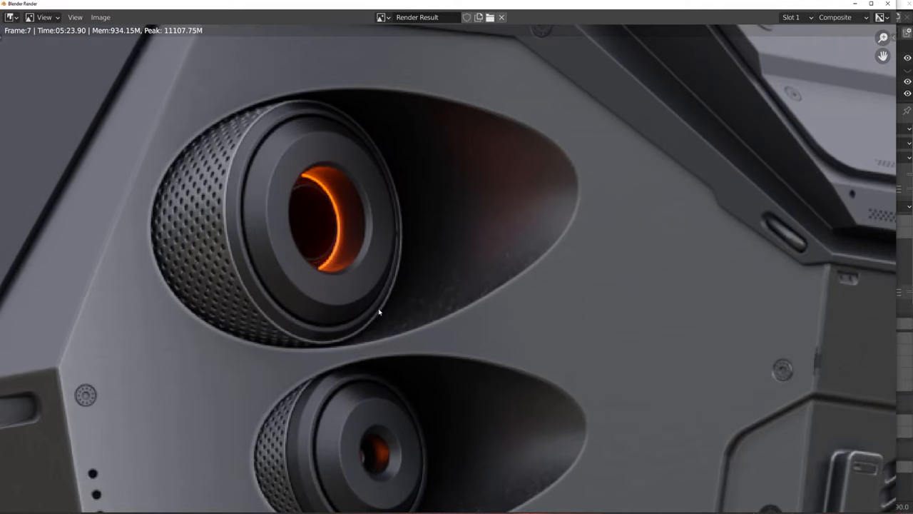
{"action": "scroll", "scroll_direction": "up", "scroll_amount": 3}
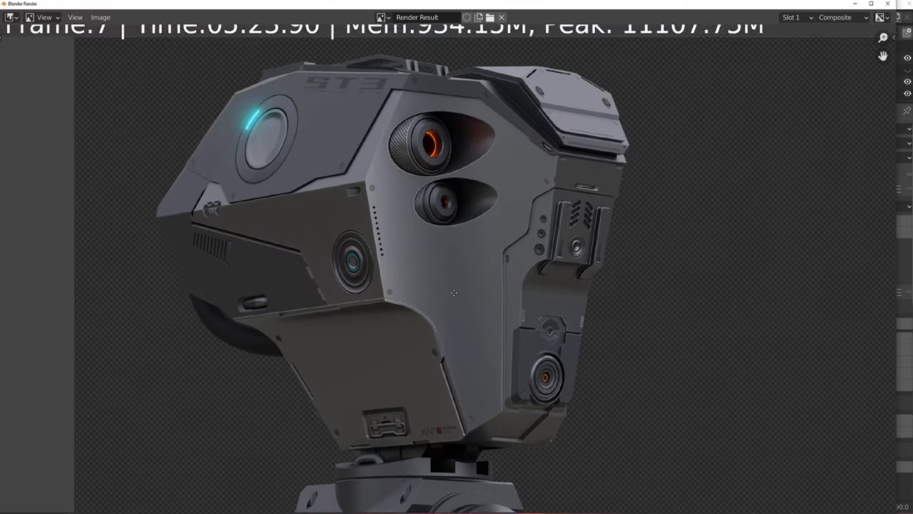
{"action": "scroll", "scroll_direction": "down", "scroll_amount": 3}
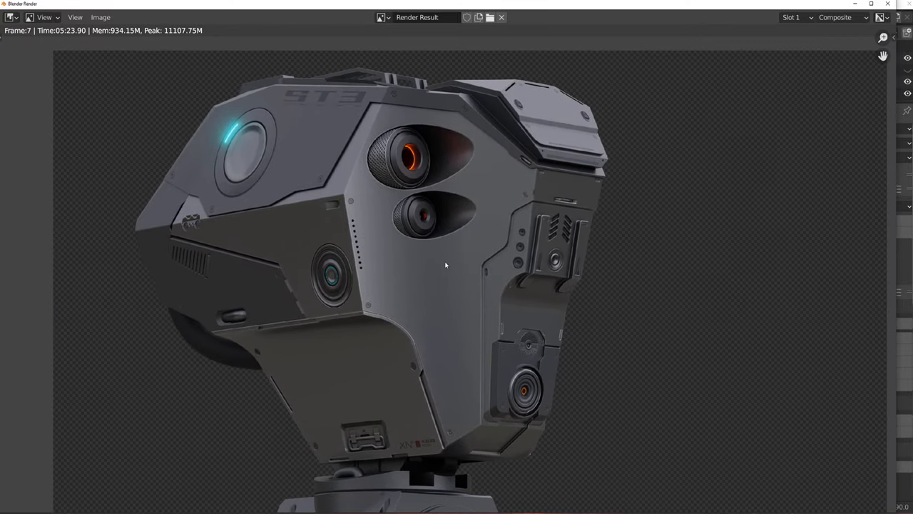
{"action": "mouse_move", "coordinate": [440, 256]}
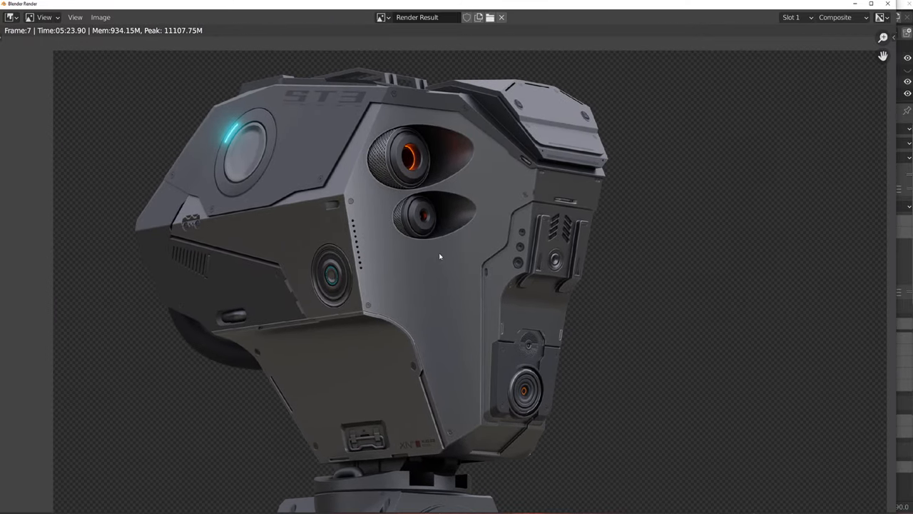
{"action": "scroll", "scroll_direction": "up", "scroll_amount": 3}
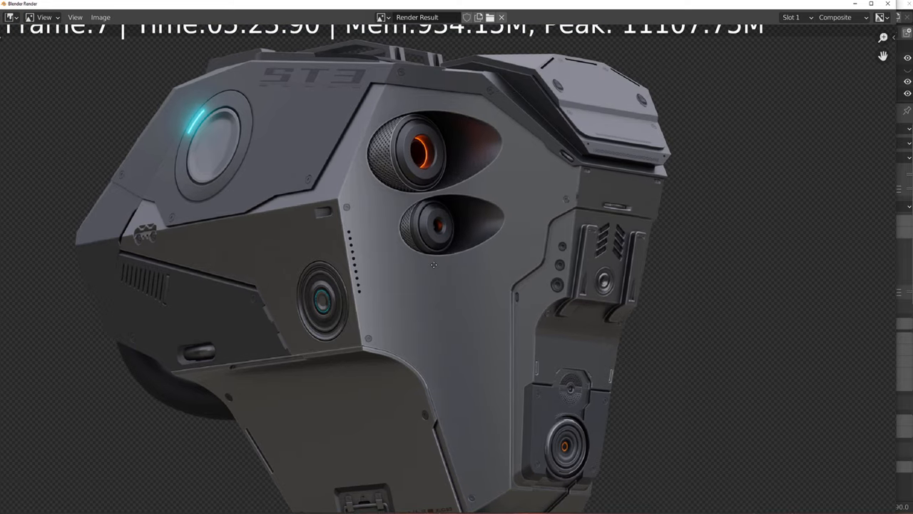
{"action": "scroll", "scroll_direction": "down", "scroll_amount": 3}
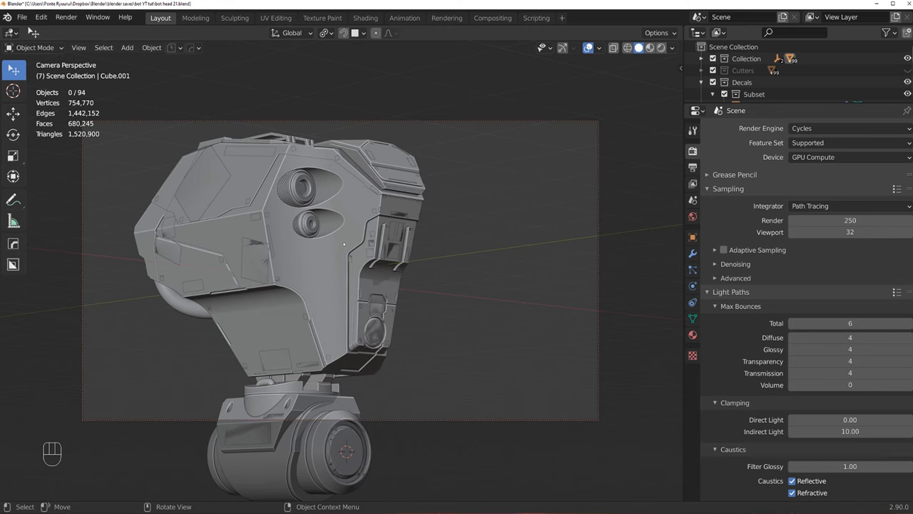
{"action": "left_click", "coordinate": [339, 275]}
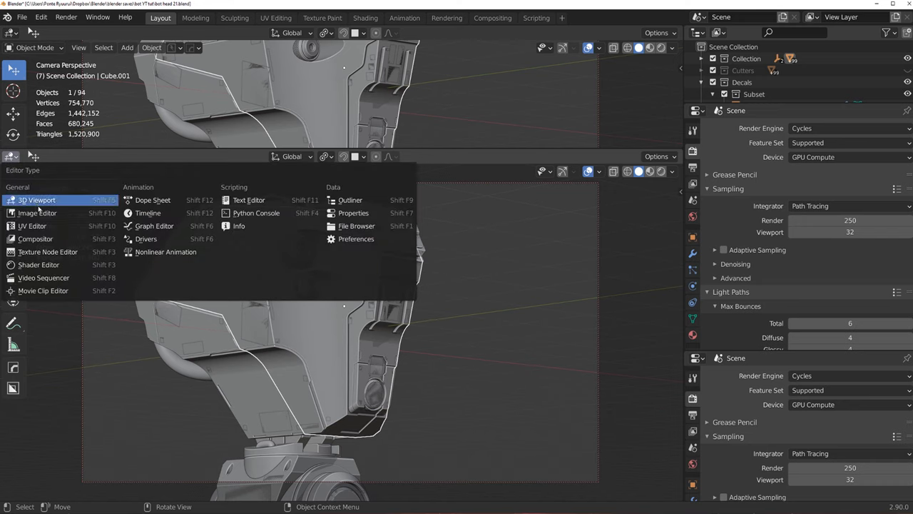
{"action": "left_click", "coordinate": [38, 263]}
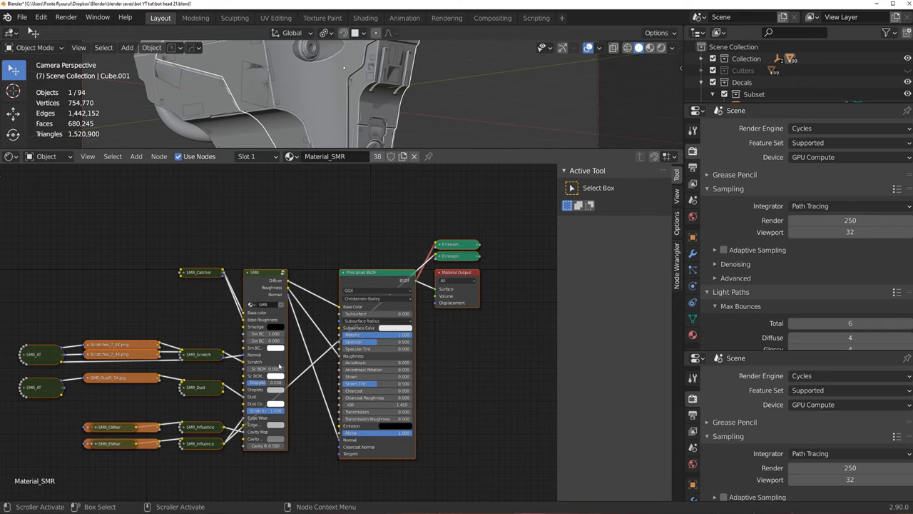
{"action": "mouse_move", "coordinate": [334, 259]}
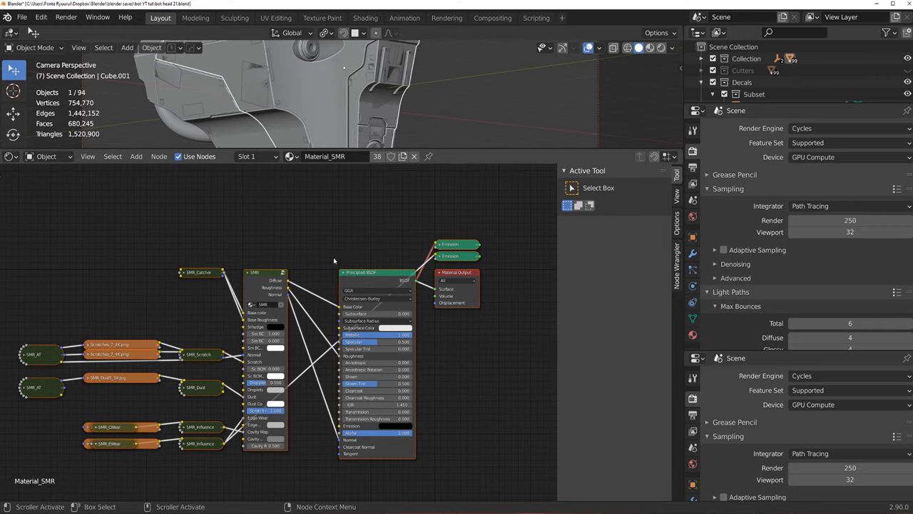
{"action": "mouse_move", "coordinate": [339, 256]}
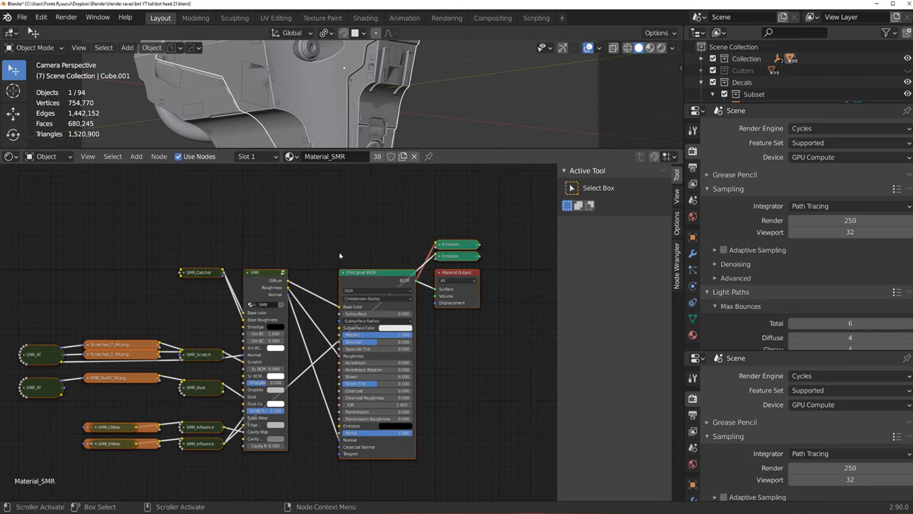
{"action": "mouse_move", "coordinate": [407, 268]}
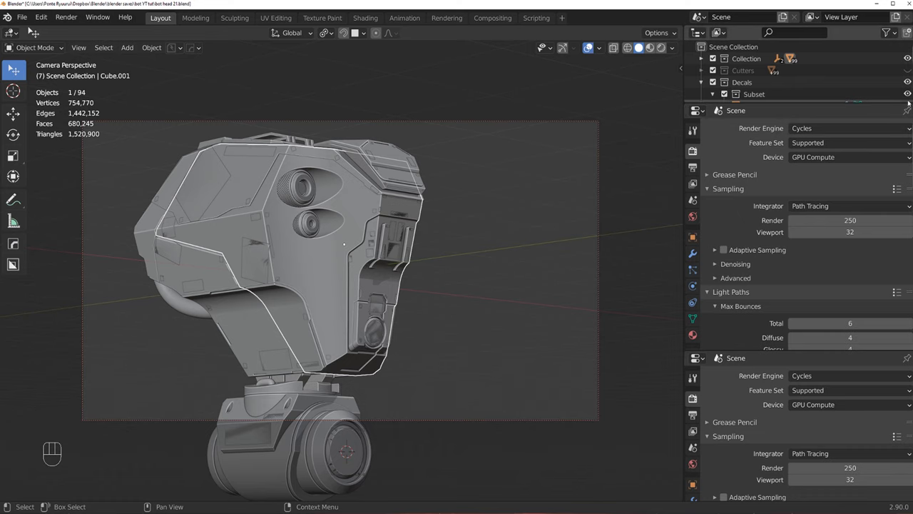
{"action": "left_click", "coordinate": [713, 94]}
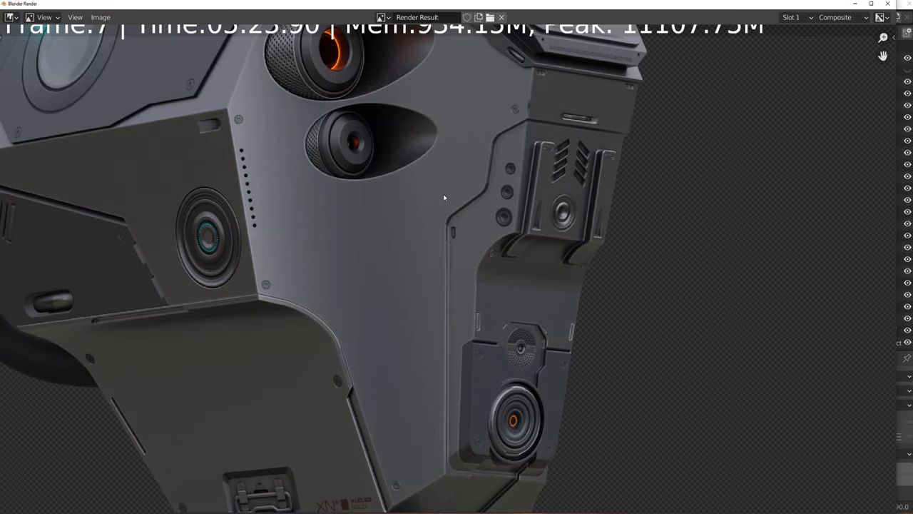
{"action": "mouse_move", "coordinate": [439, 196]}
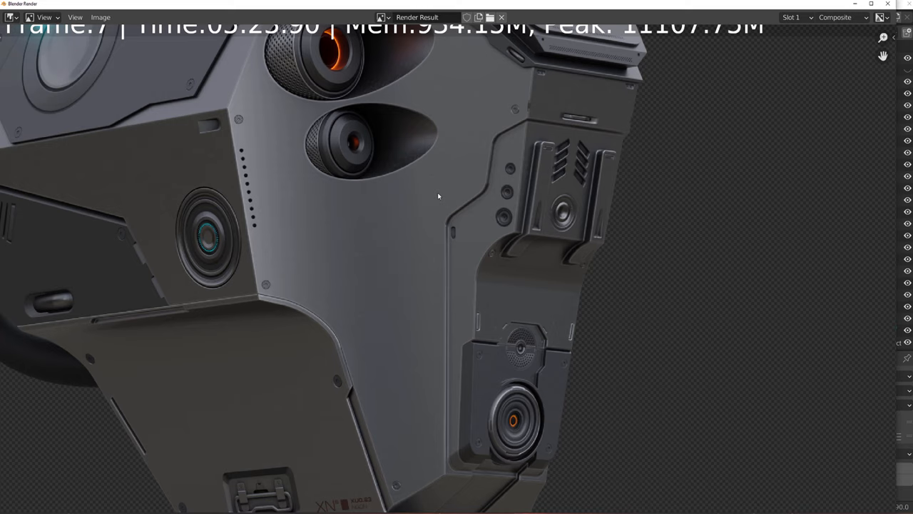
{"action": "mouse_move", "coordinate": [428, 230]}
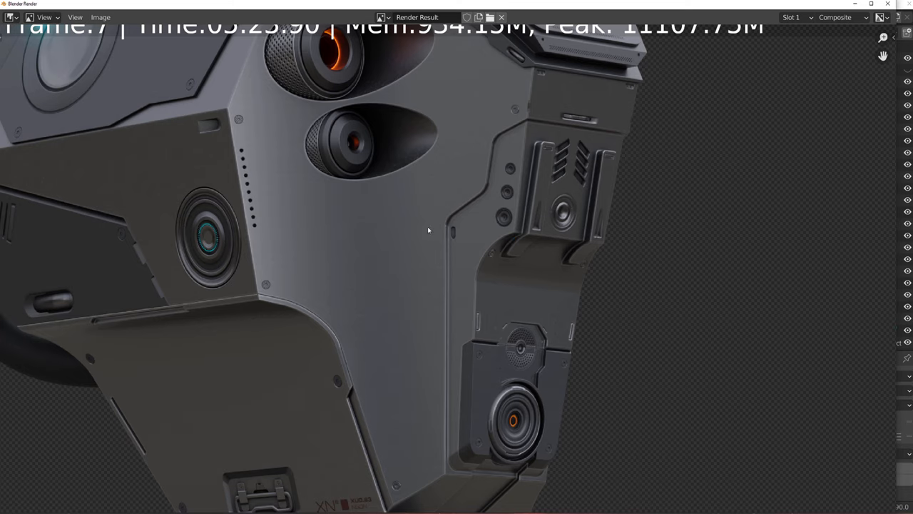
{"action": "mouse_move", "coordinate": [380, 228]}
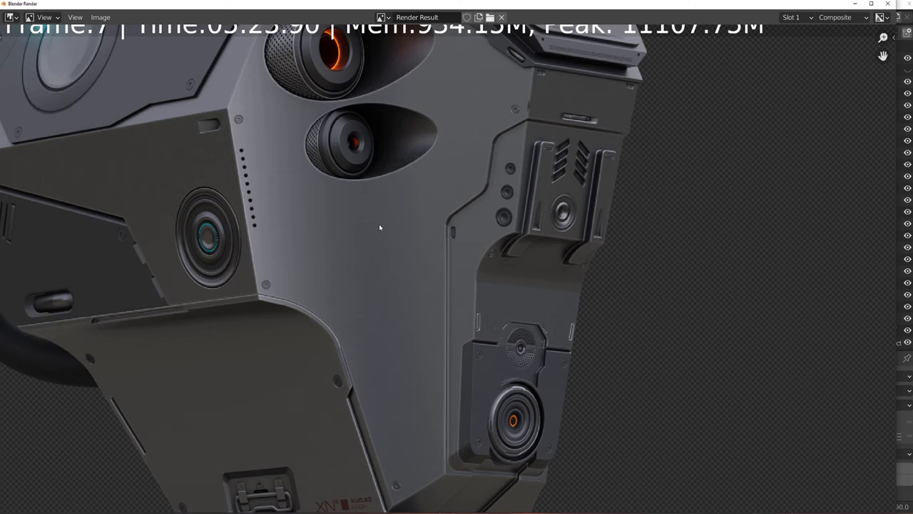
- Zoom out in the render result to show the whole weathered robot head
{"action": "scroll", "scroll_direction": "down", "scroll_amount": 3}
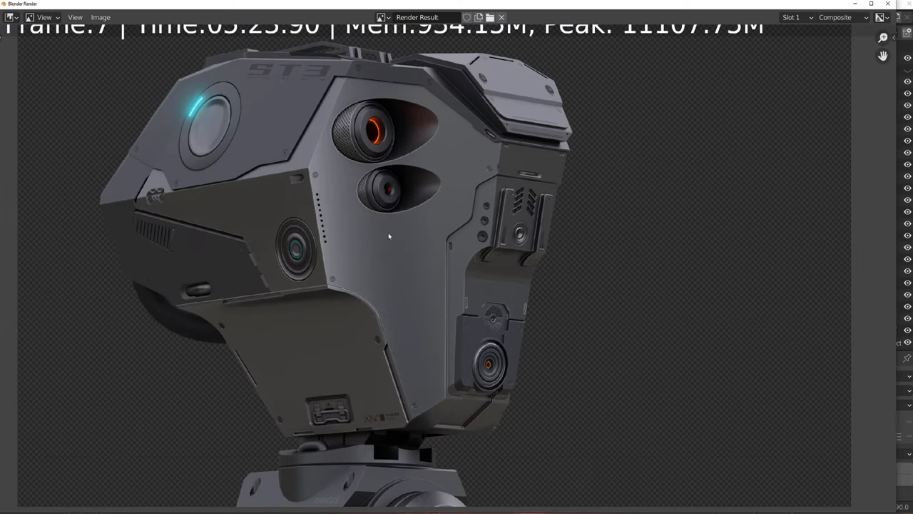